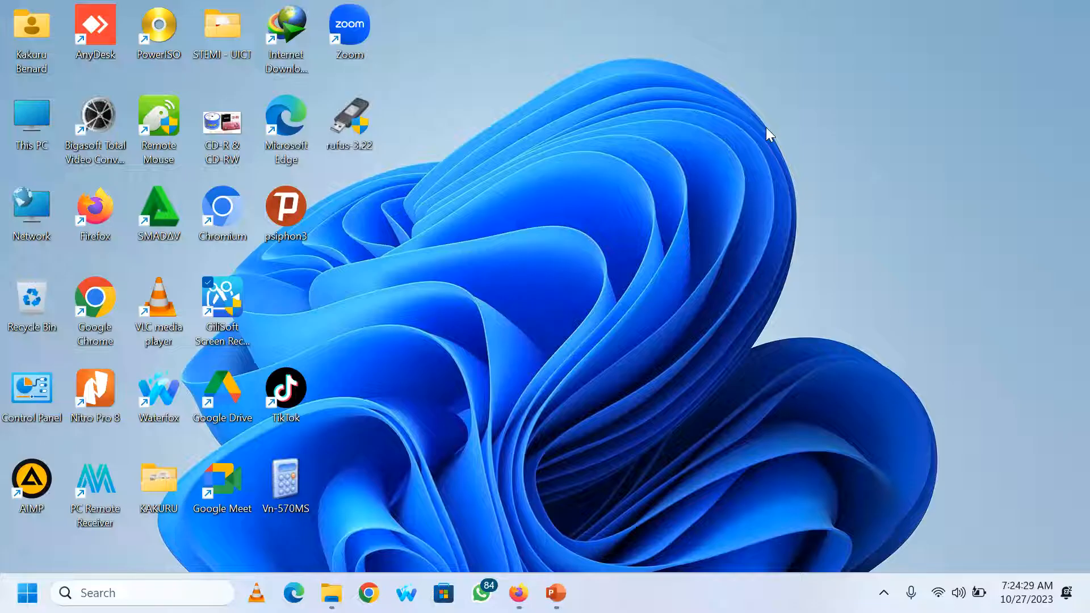
pyautogui.moveTo(919, 113)
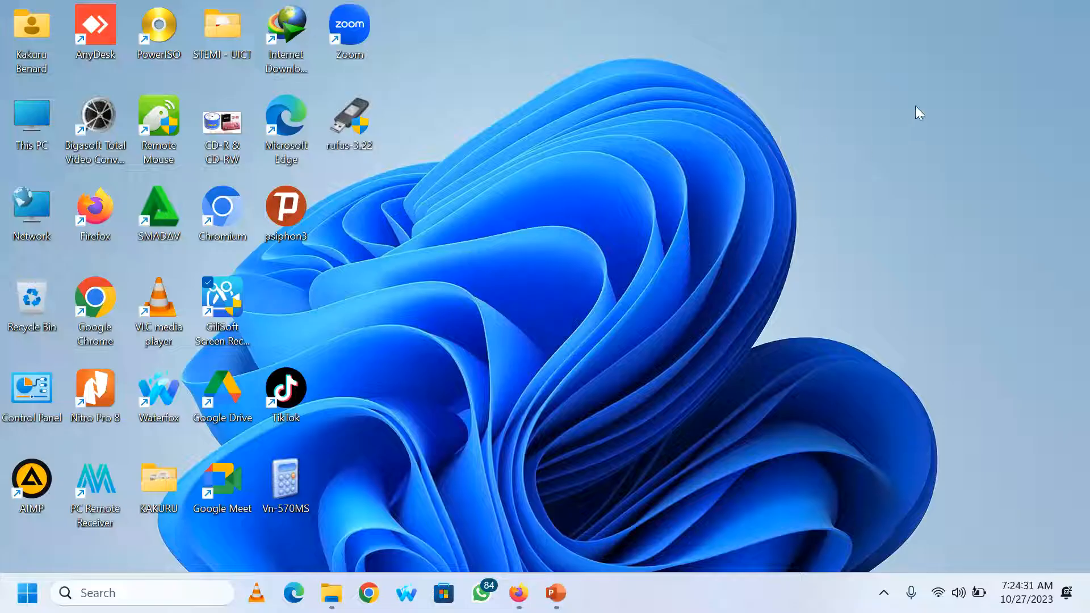
pyautogui.moveTo(567, 176)
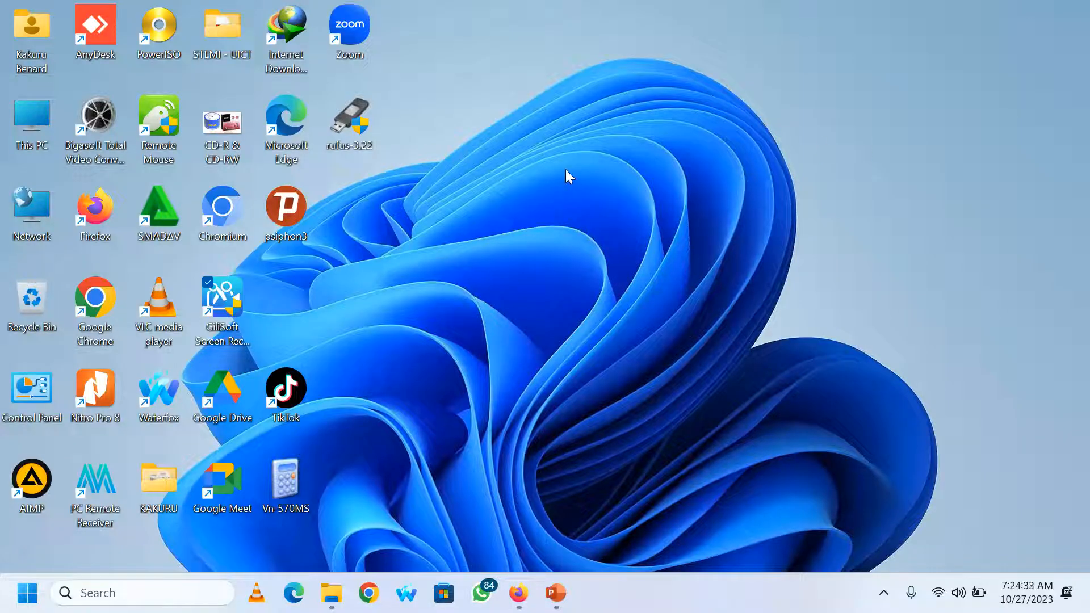
# Create a desktop folder named KAKURU 046 via New > Folder
pyautogui.rightClick(567, 177)
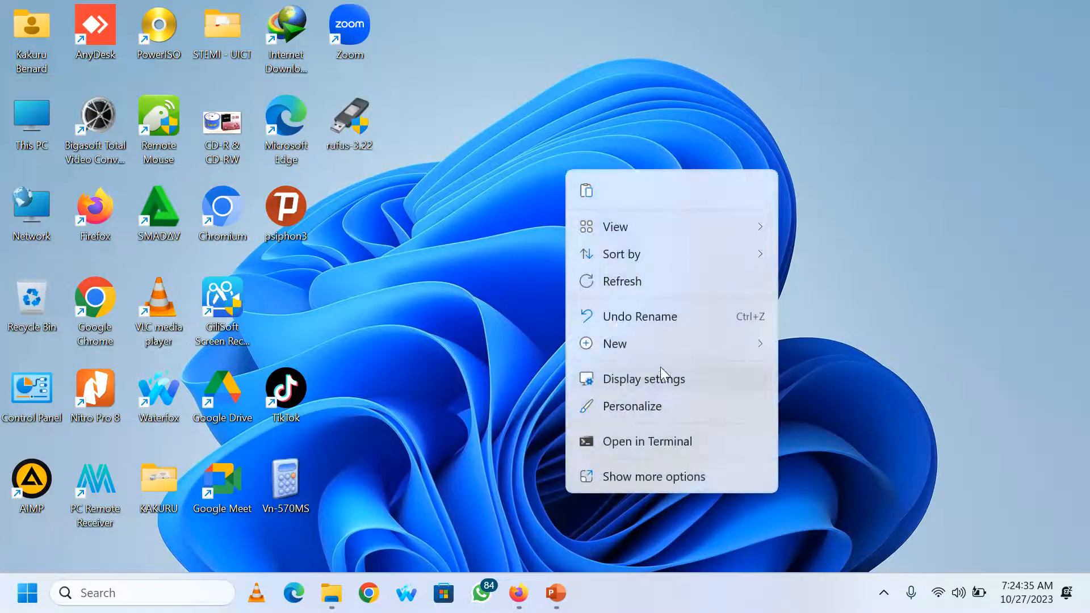
pyautogui.click(614, 343)
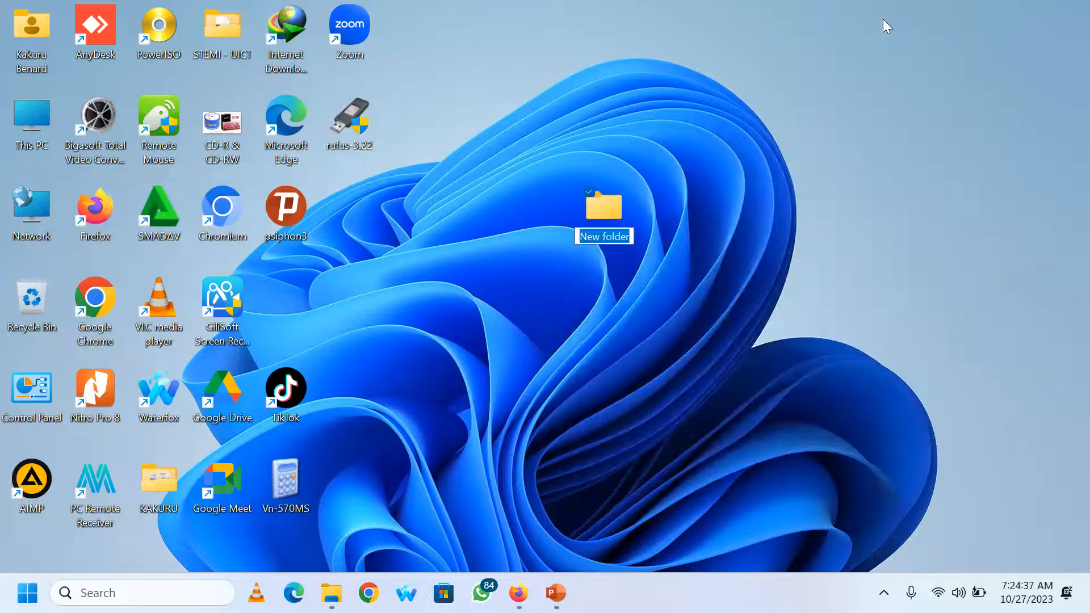
pyautogui.write('KAKURU BENARD')
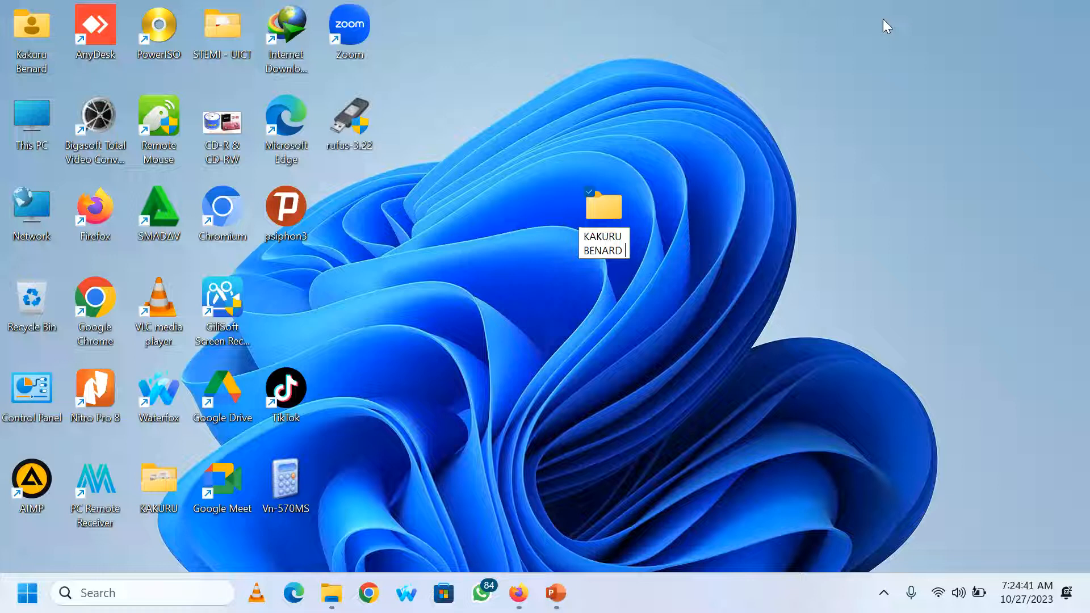
pyautogui.write('046')
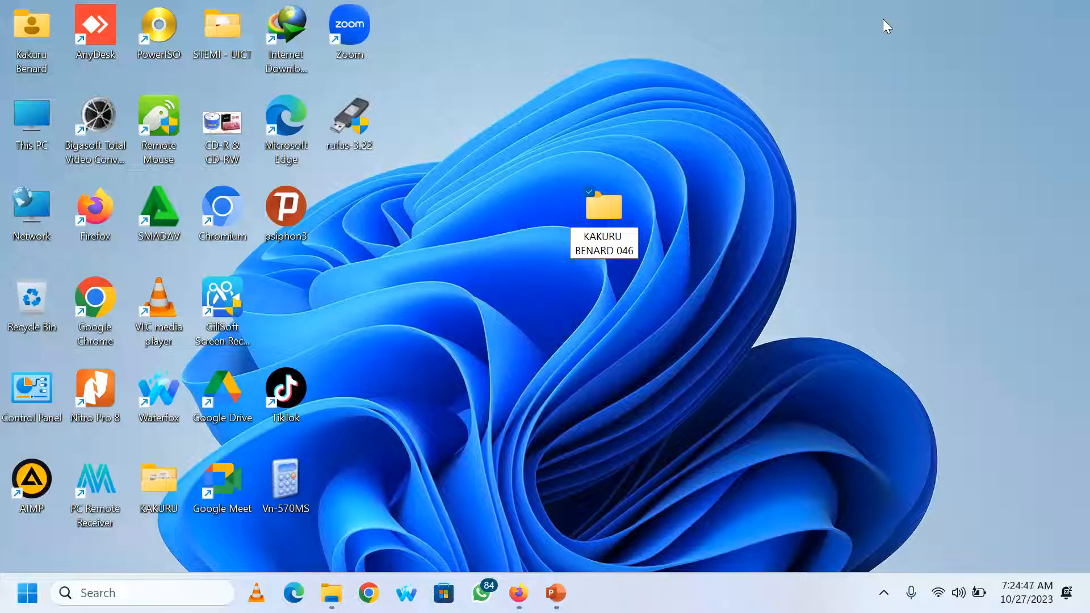
pyautogui.click(603, 206)
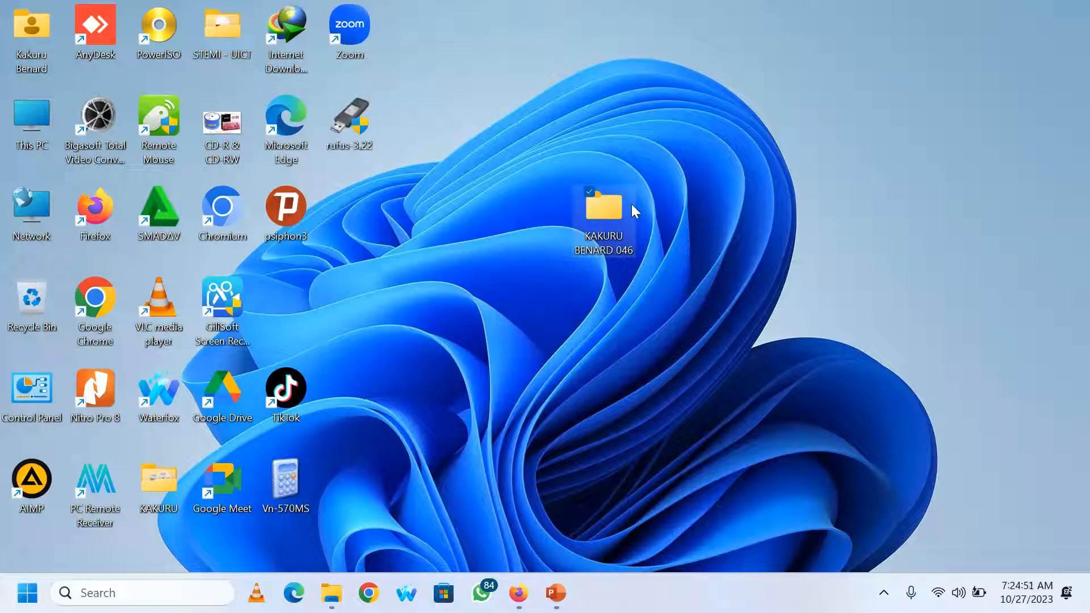
# Inside the candidate folder, add a new Word document named KAKURU
pyautogui.doubleClick(603, 204)
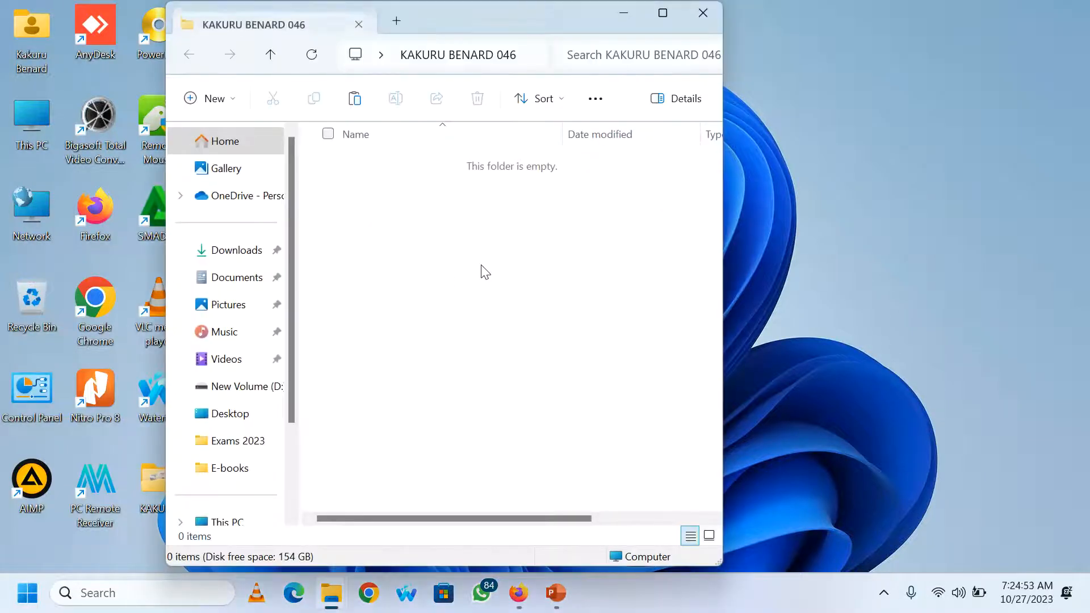
pyautogui.rightClick(485, 272)
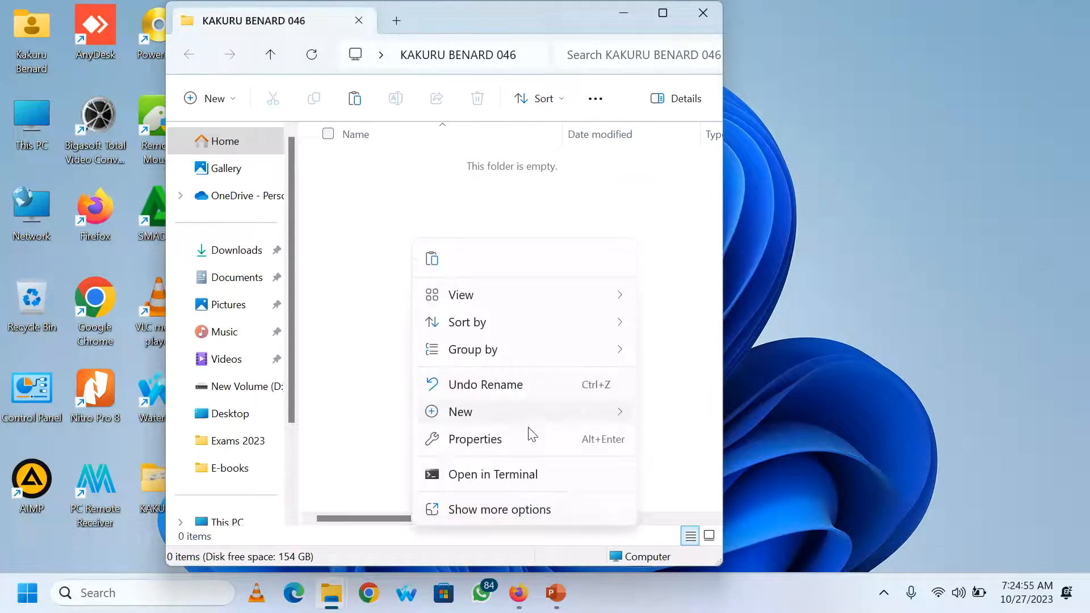
pyautogui.click(460, 411)
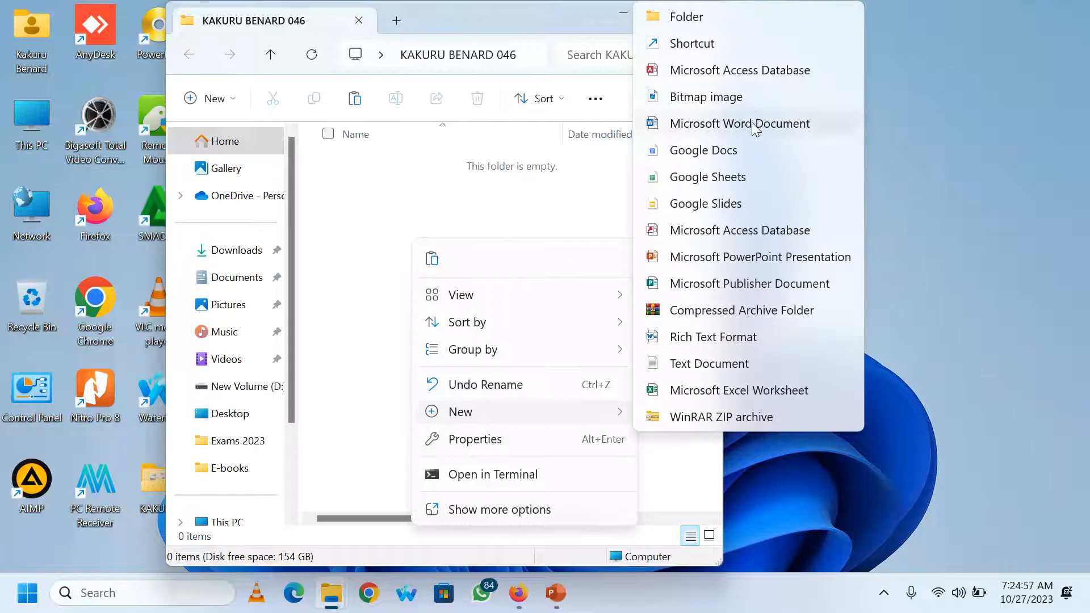
pyautogui.click(739, 122)
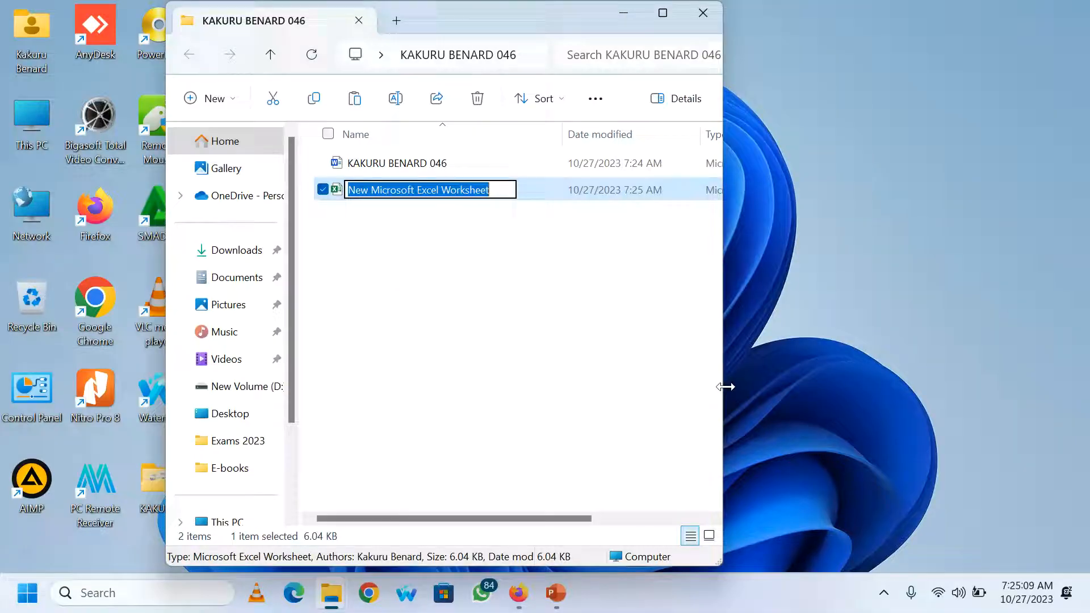
pyautogui.write('KAKURU BENARD 04')
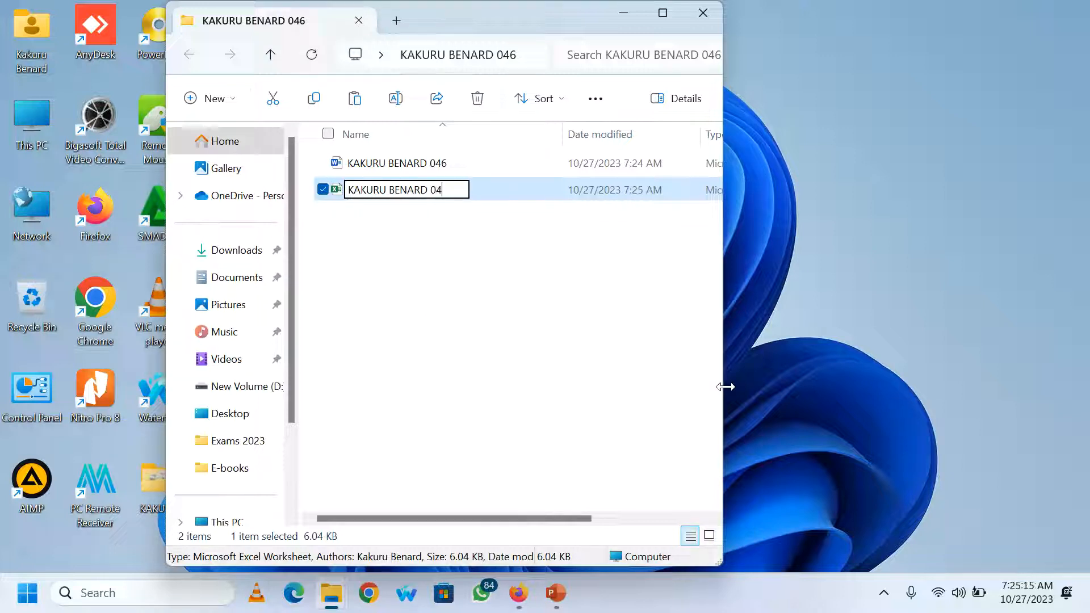
pyautogui.press('enter')
pyautogui.write('KAKU')
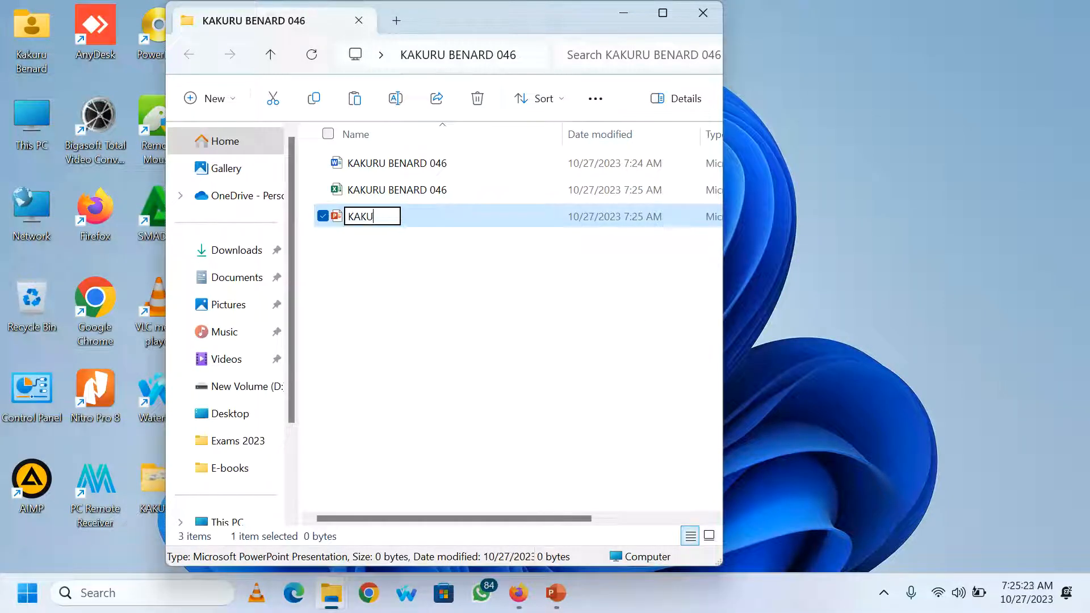
# Name the remaining Excel, PowerPoint and Access files 'RU BENARD 046', then close the folder
pyautogui.write('RU BENARD')
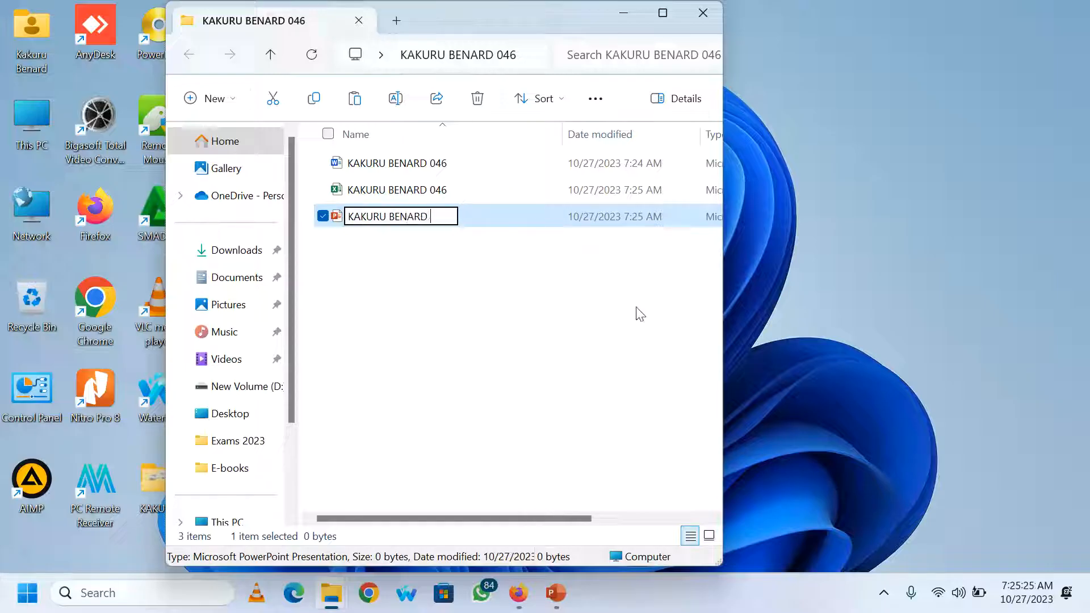
pyautogui.write('046')
pyautogui.write('KAKU')
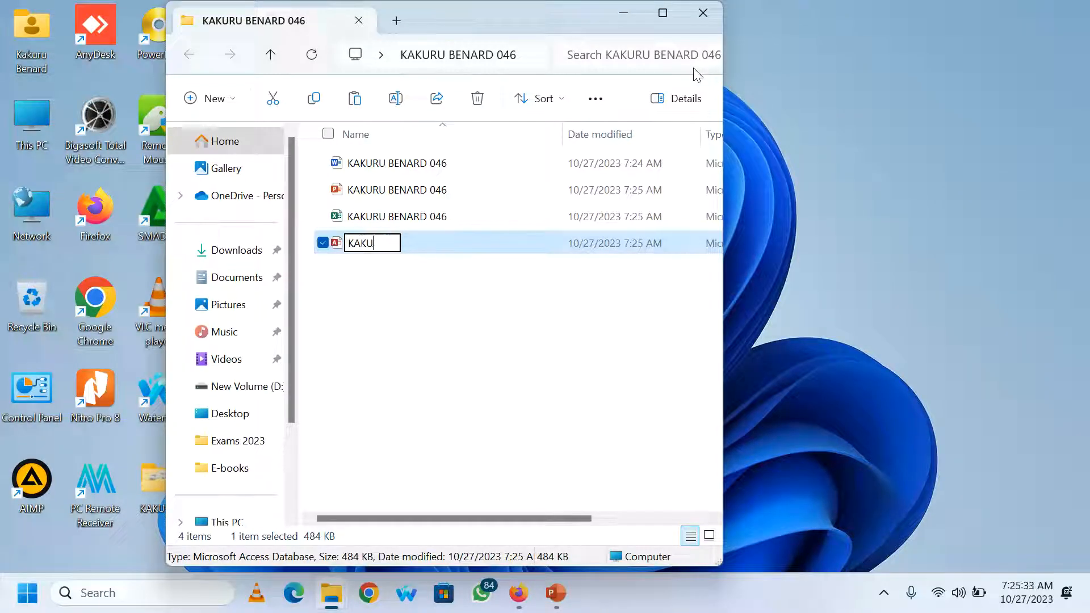
pyautogui.write('RU BENARD 046')
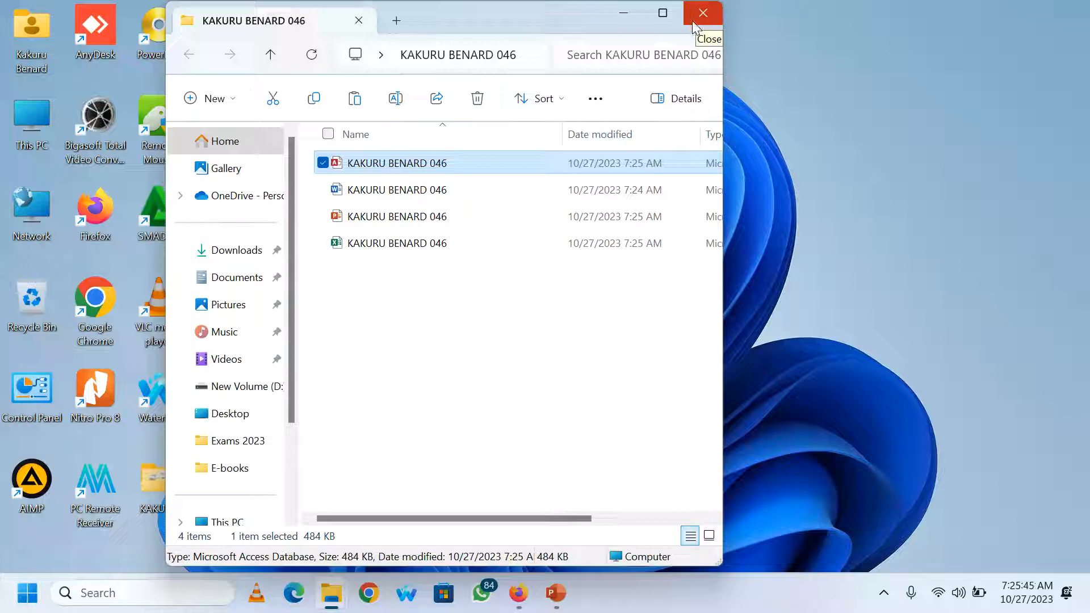
pyautogui.click(702, 14)
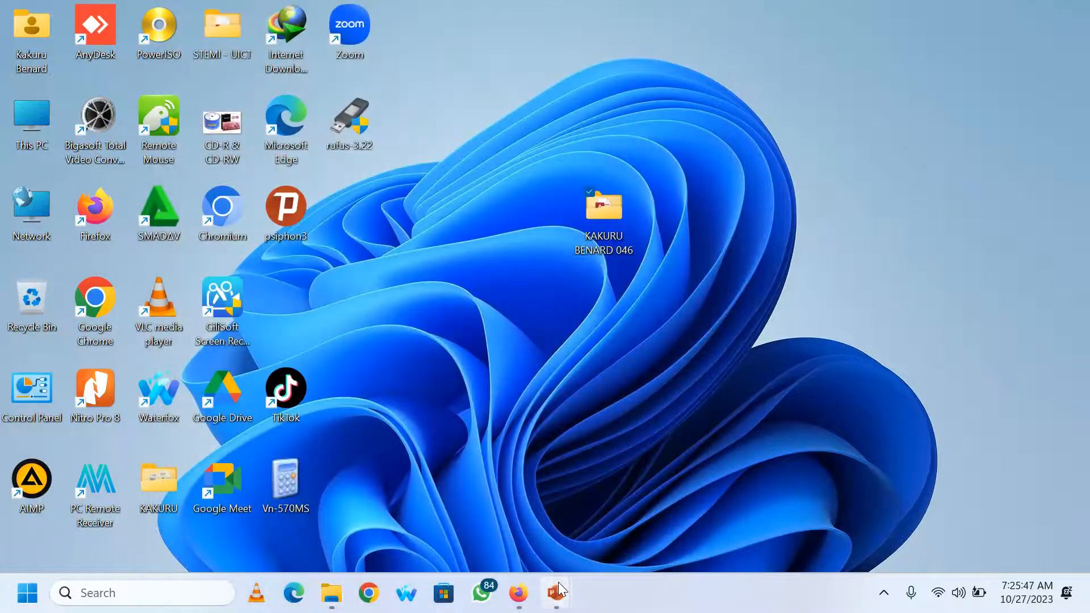
# Bring the Sub ICT Facilitation presentation back up from the taskbar
pyautogui.click(554, 593)
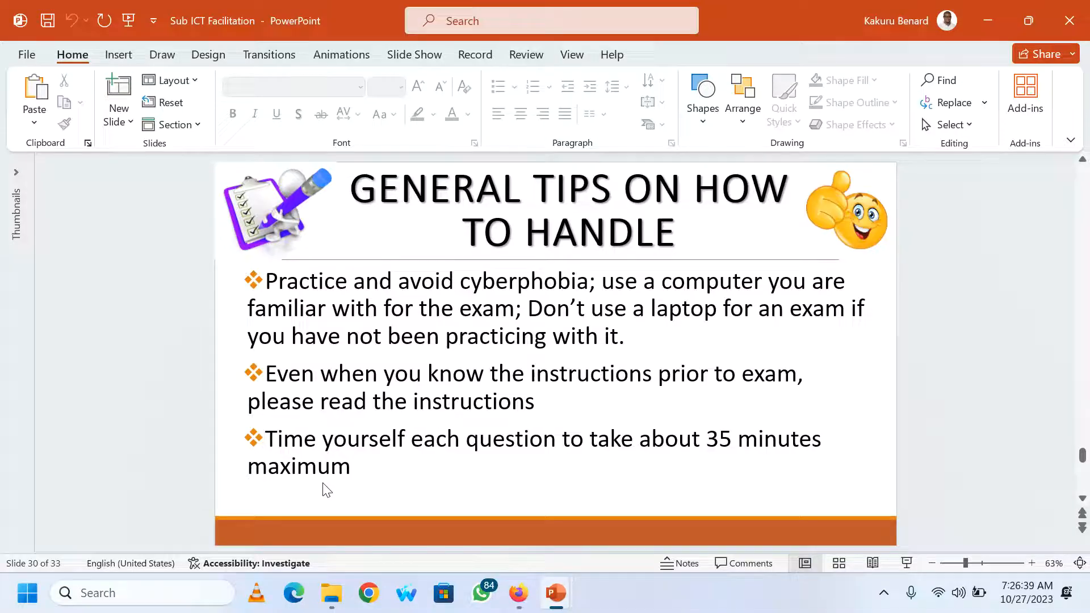
pyautogui.moveTo(555, 593)
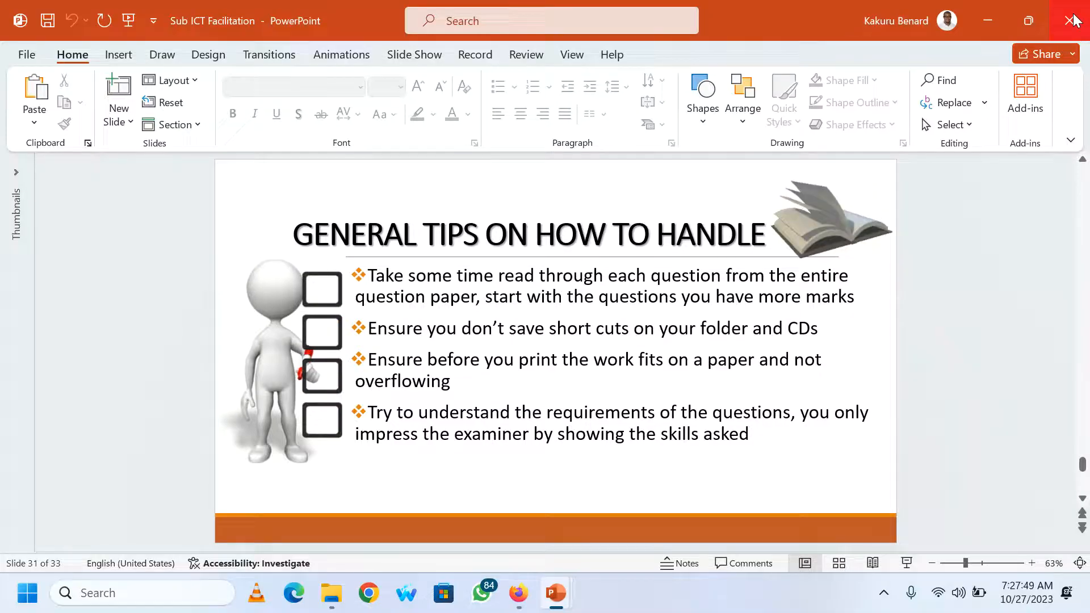
# Close the presentation and view 1.png from the CD pictures folder in Photos
pyautogui.click(1073, 20)
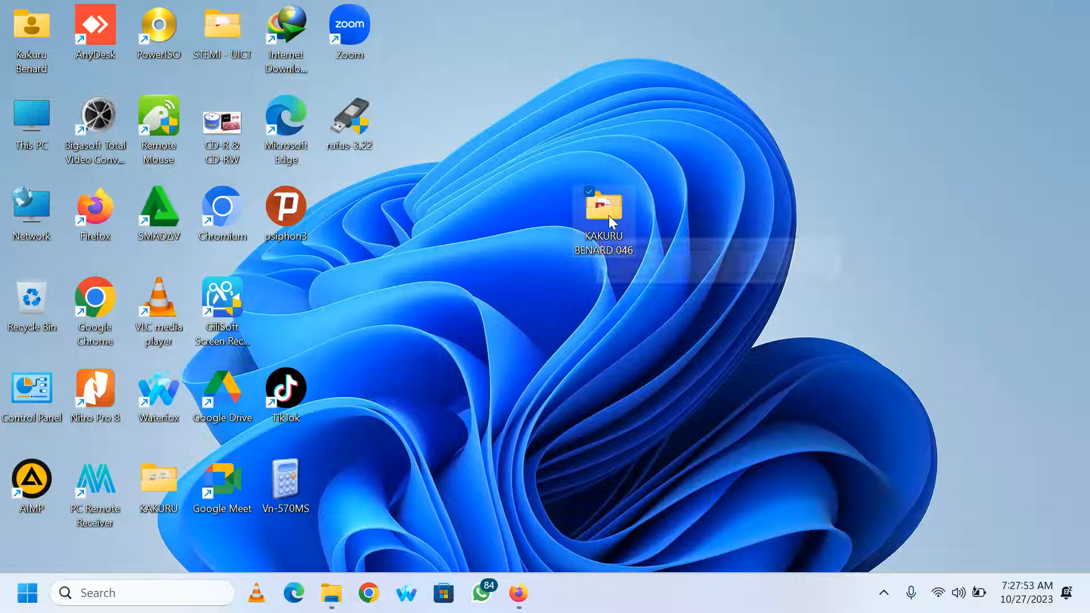
pyautogui.moveTo(610, 222)
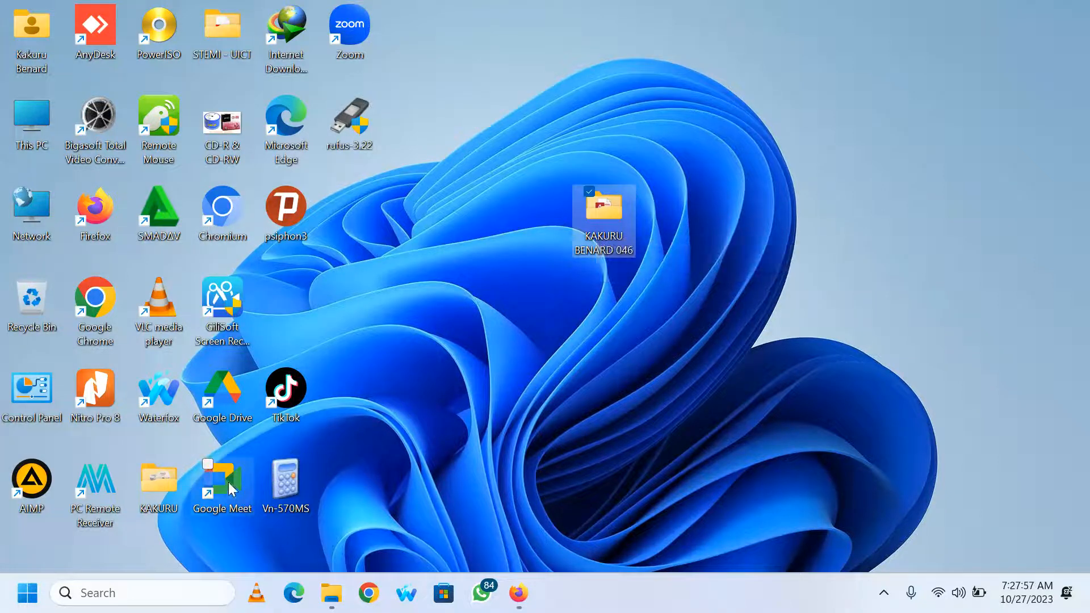
pyautogui.doubleClick(158, 479)
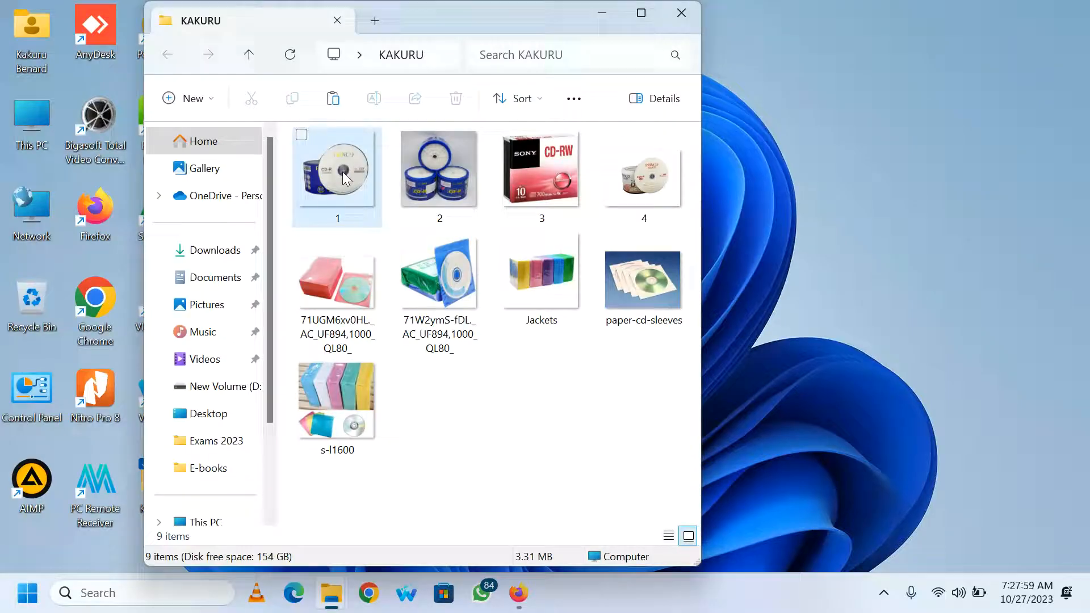
pyautogui.doubleClick(336, 169)
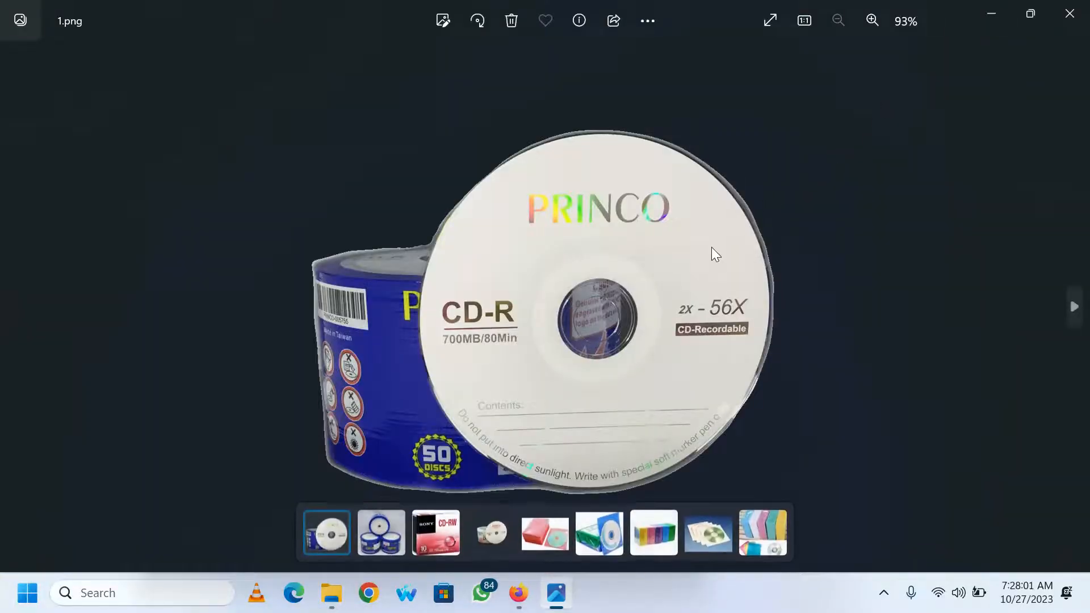
pyautogui.moveTo(795, 278)
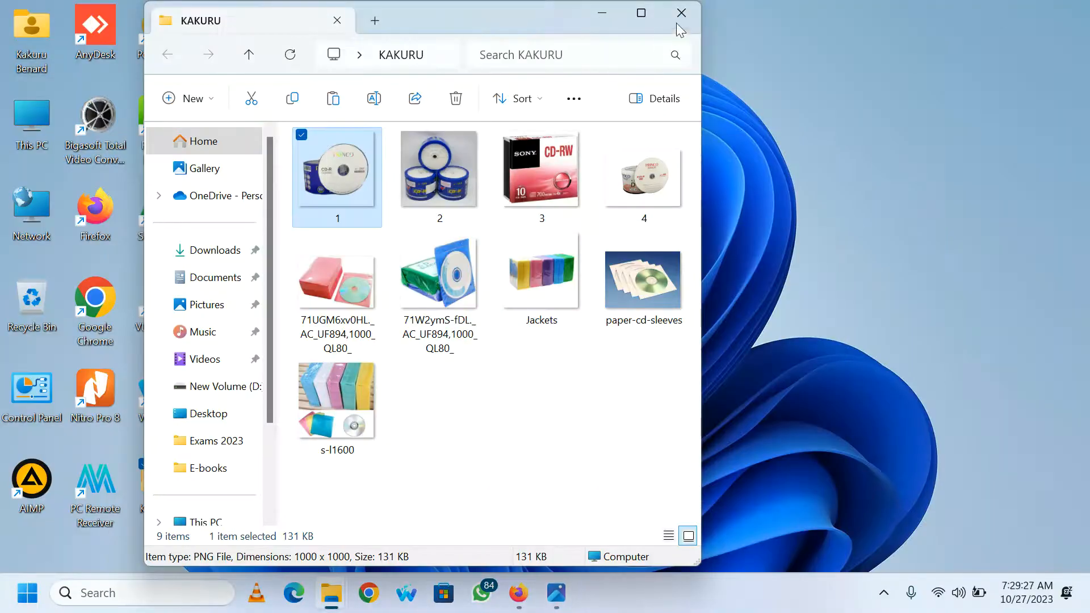
# Close the CD pictures folder to reveal the blank CD notification for drive G:
pyautogui.click(680, 13)
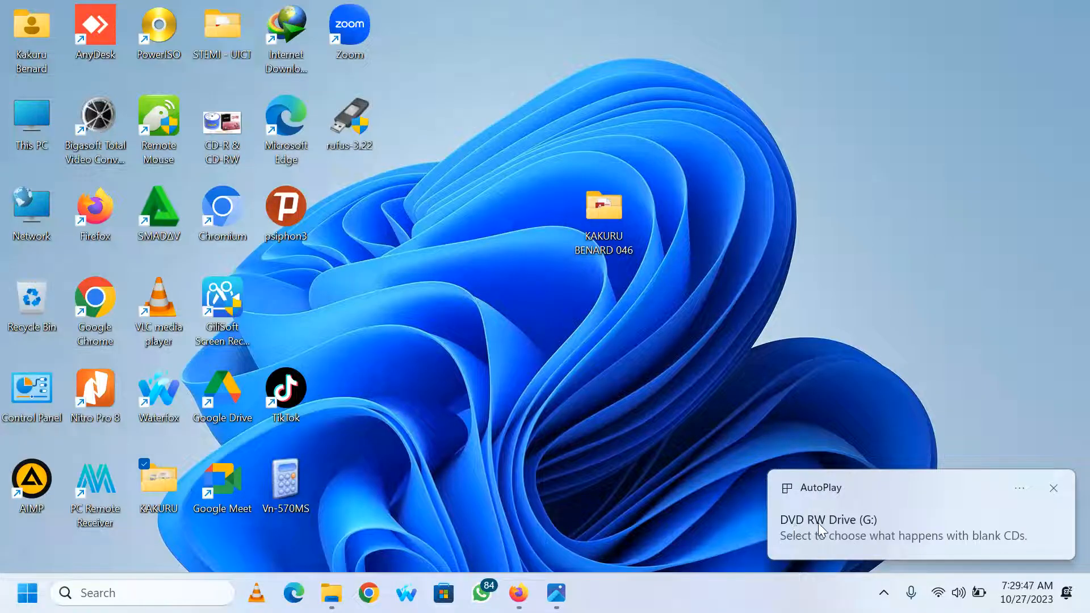
pyautogui.moveTo(859, 531)
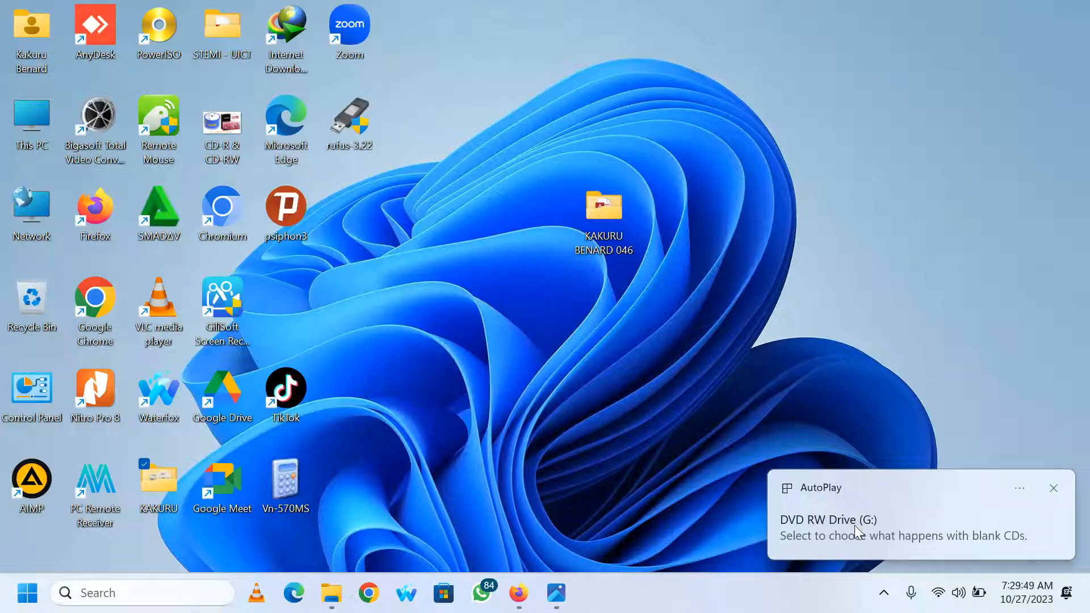
pyautogui.moveTo(978, 551)
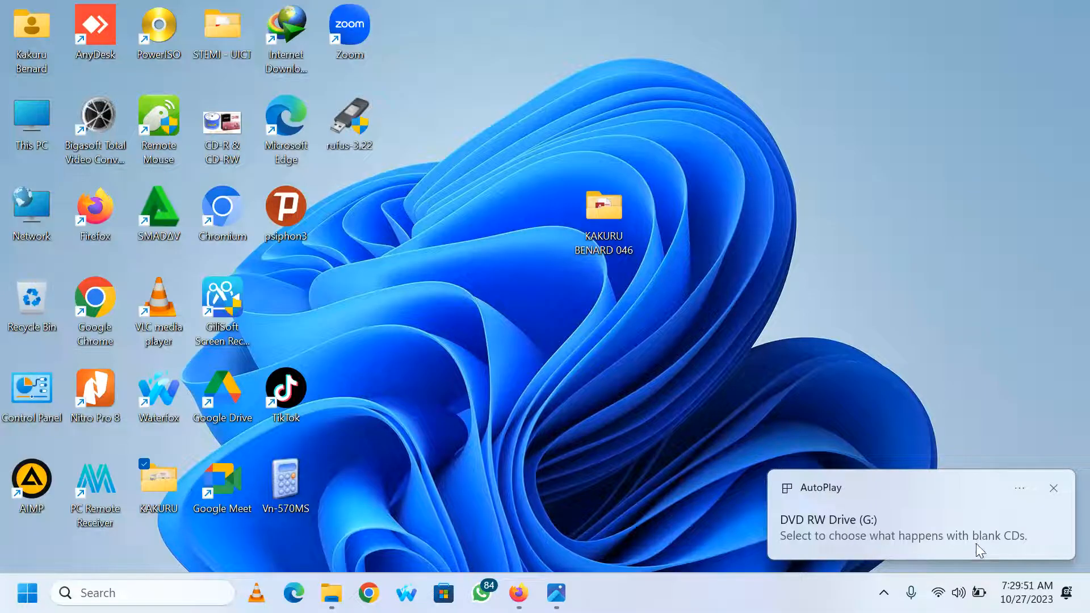
pyautogui.moveTo(960, 538)
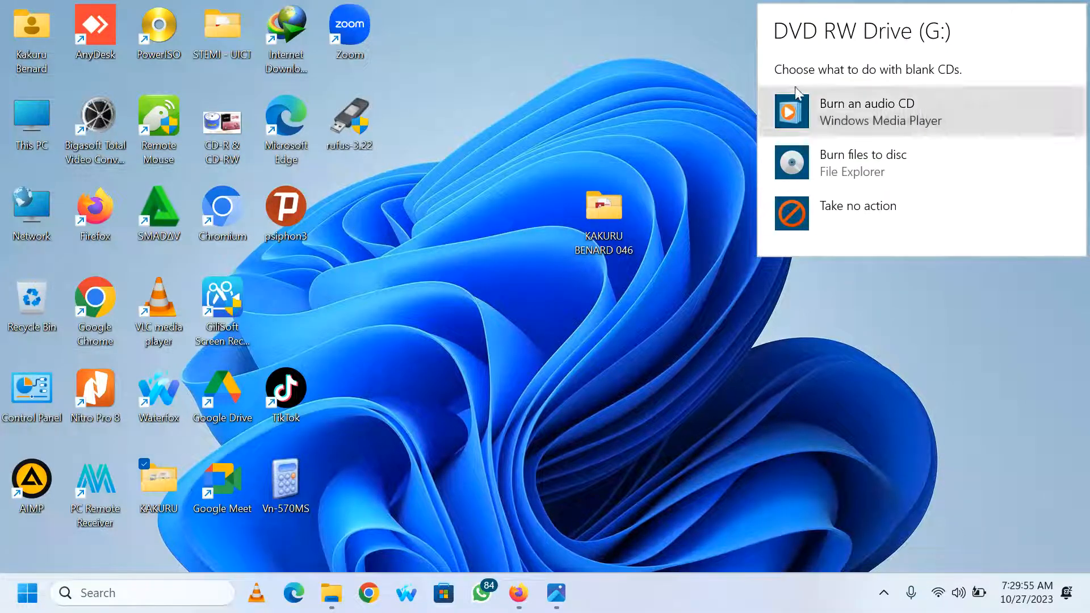
pyautogui.moveTo(897, 76)
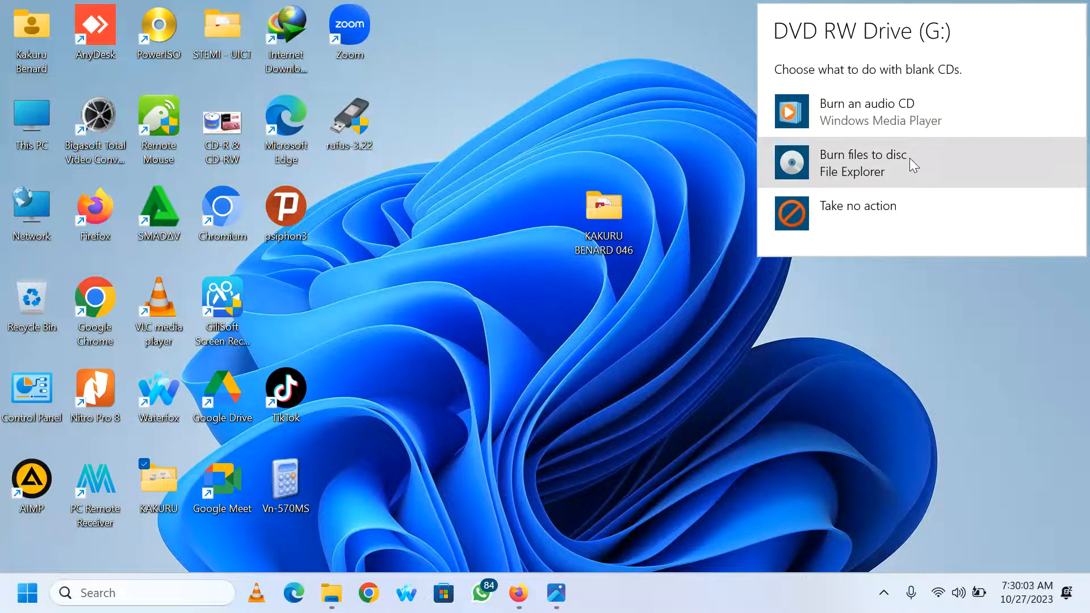
pyautogui.moveTo(886, 213)
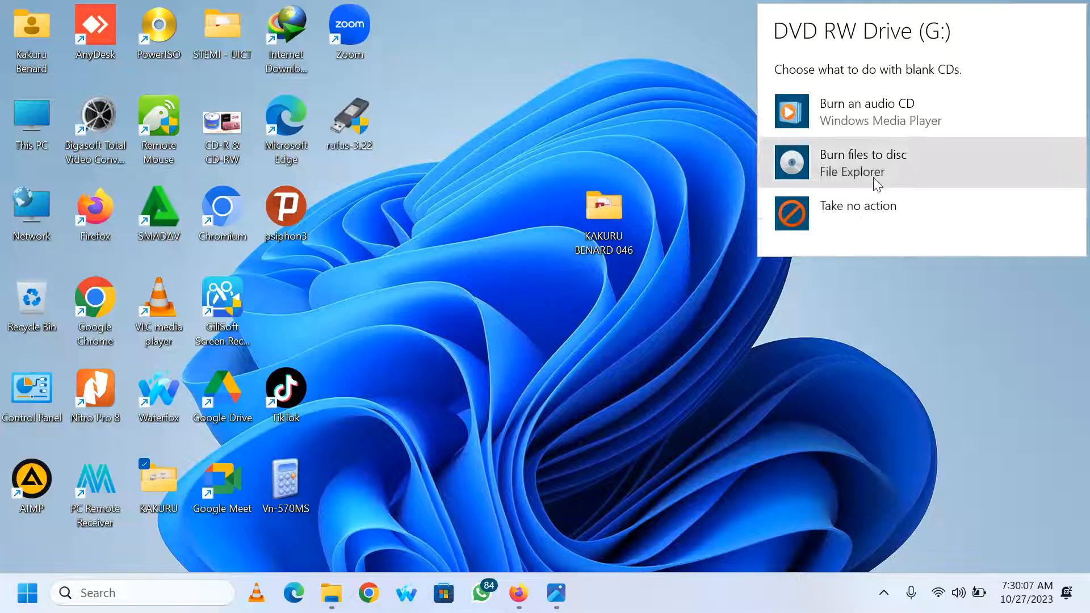
# Burn files to disc titled BENARD, mastered for CD/DVD players, and proceed
pyautogui.click(863, 162)
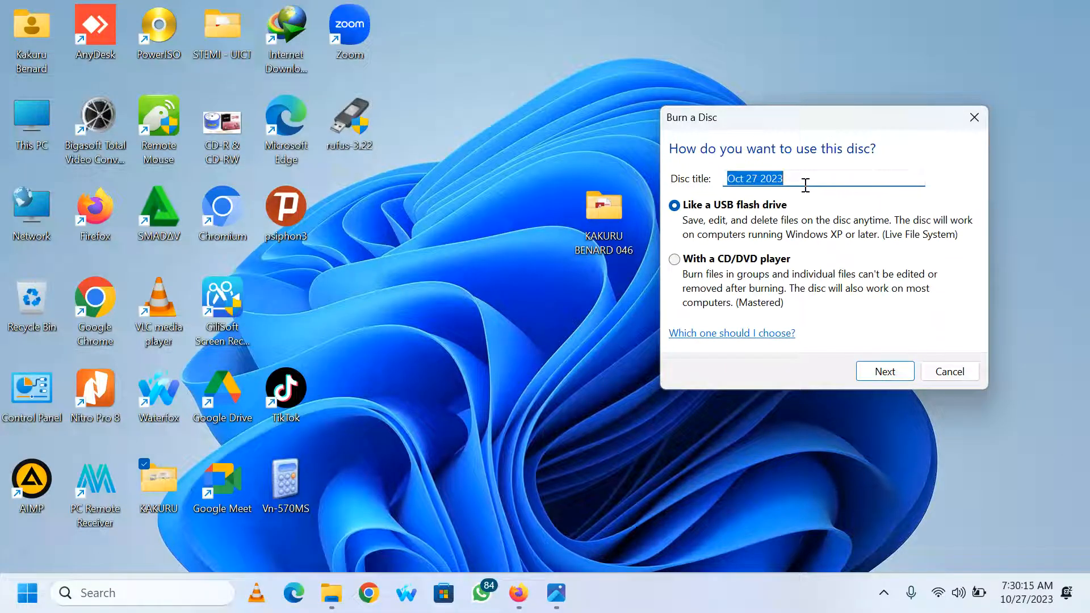
pyautogui.write('BENARD 046')
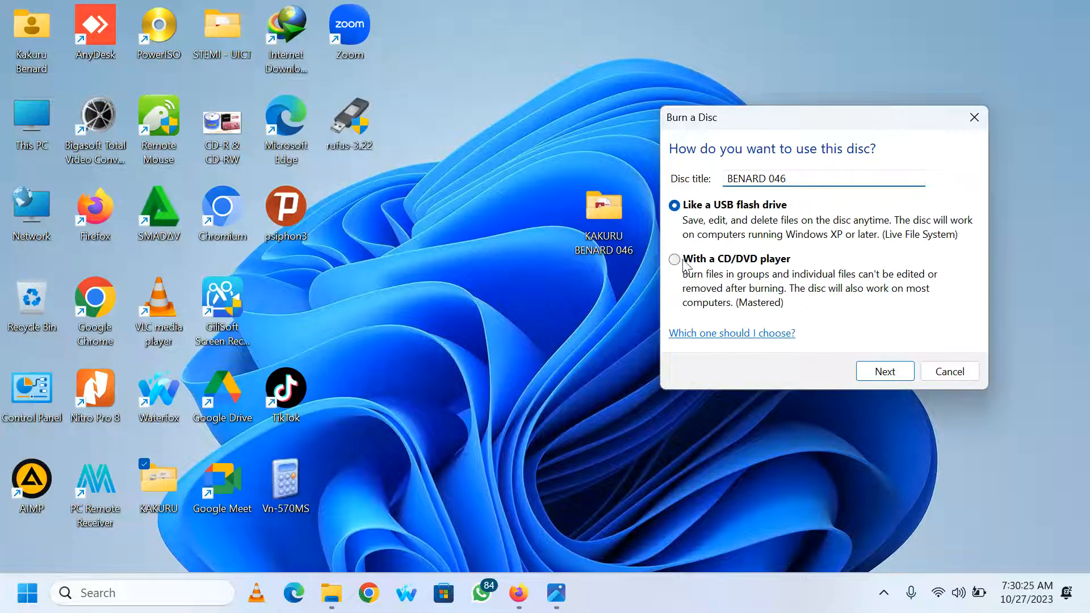
pyautogui.click(673, 259)
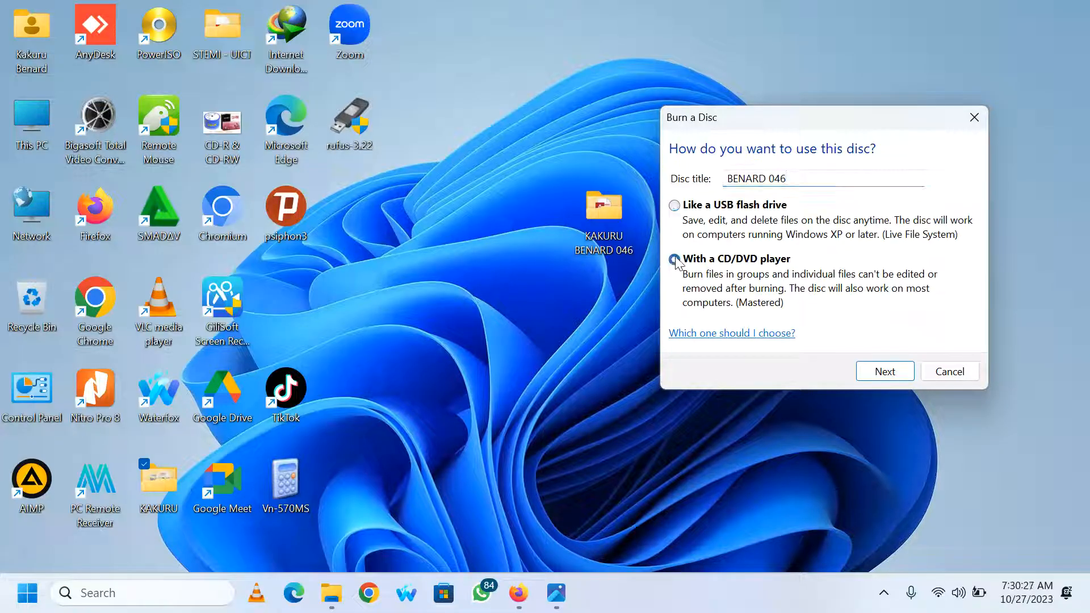
pyautogui.click(674, 259)
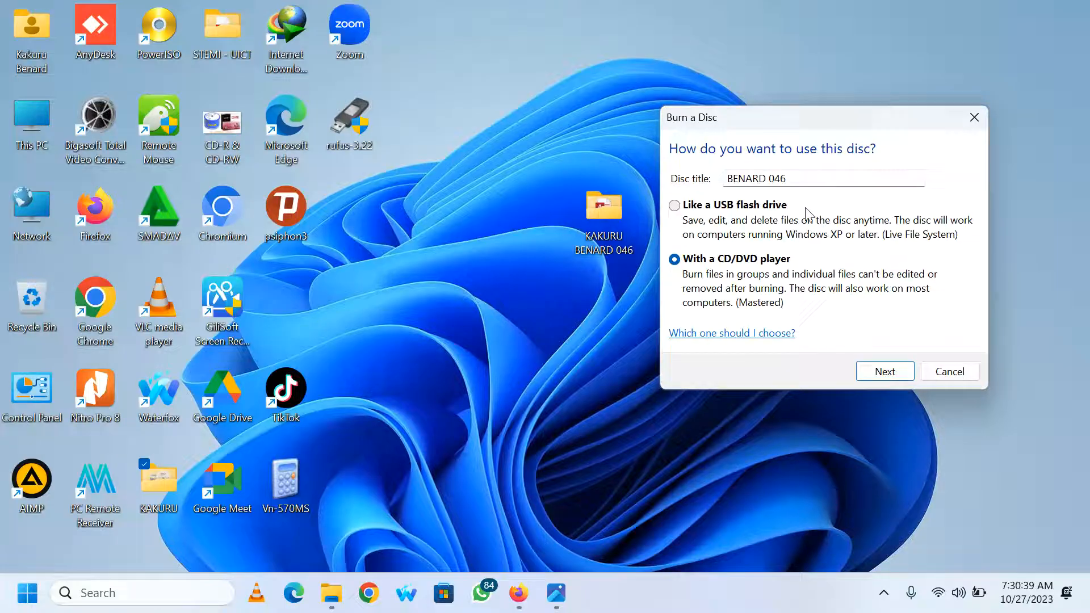
pyautogui.click(673, 206)
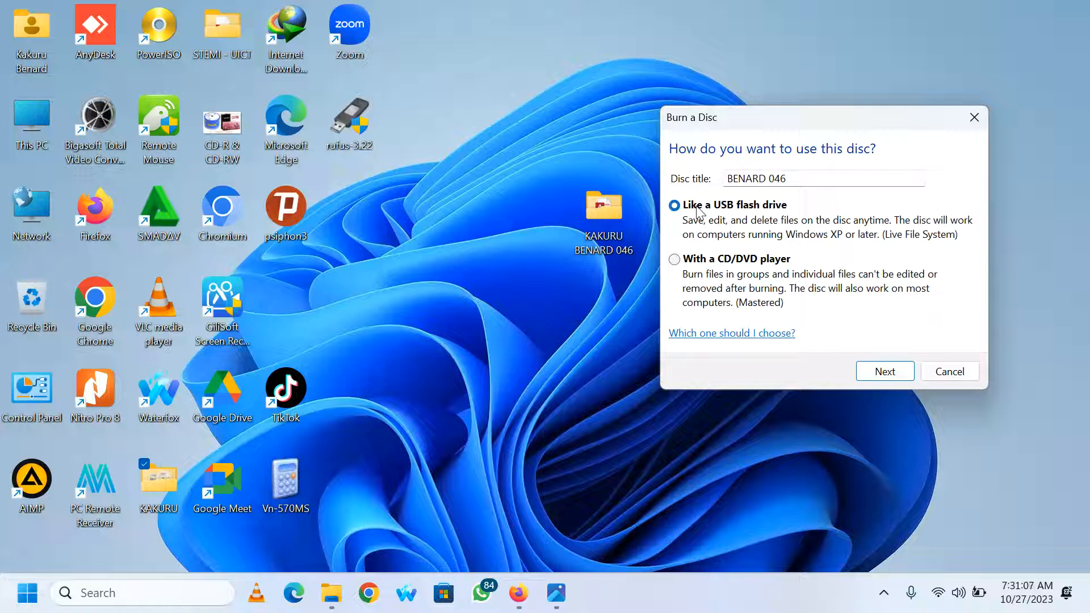
pyautogui.click(673, 259)
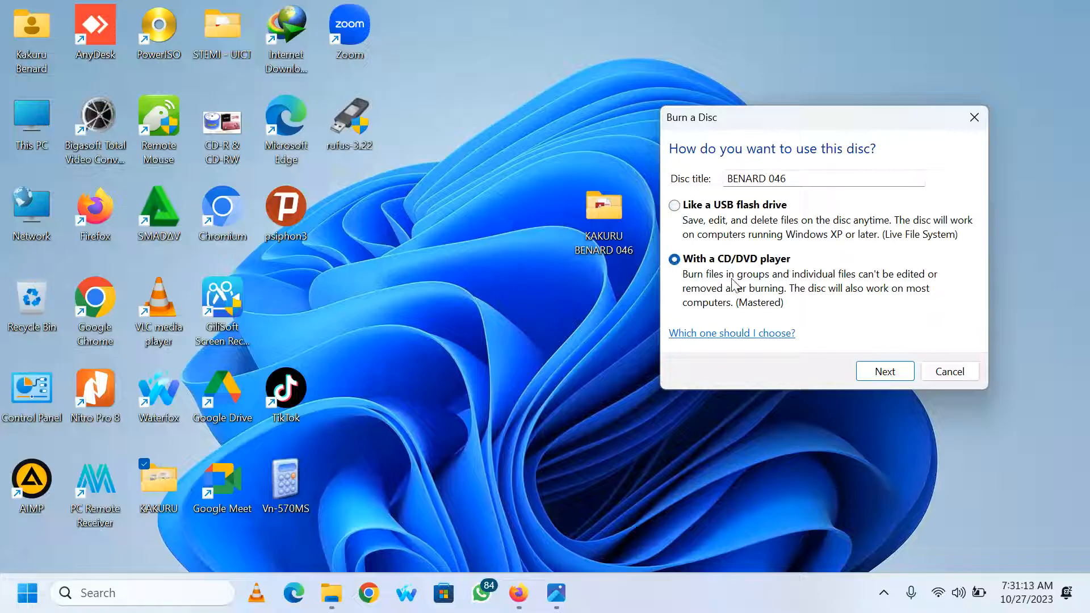
pyautogui.moveTo(854, 286)
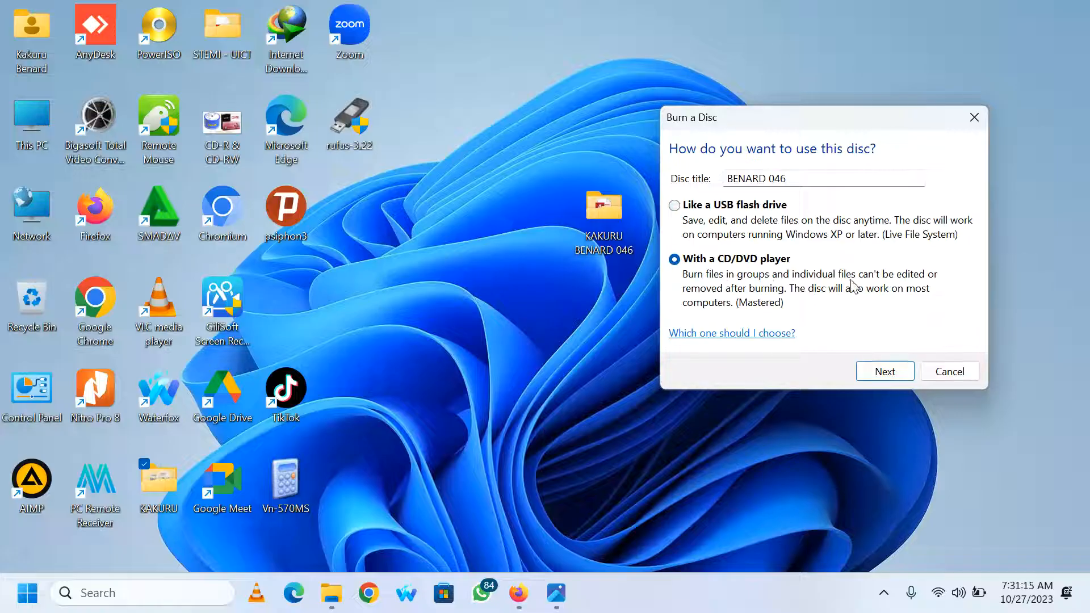
pyautogui.moveTo(879, 288)
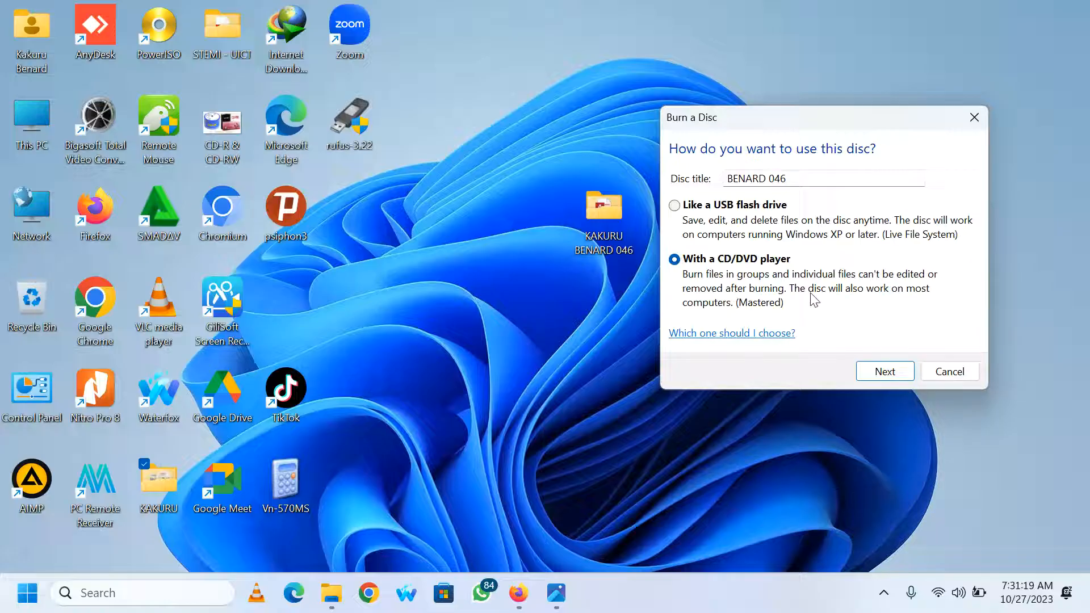
pyautogui.moveTo(901, 299)
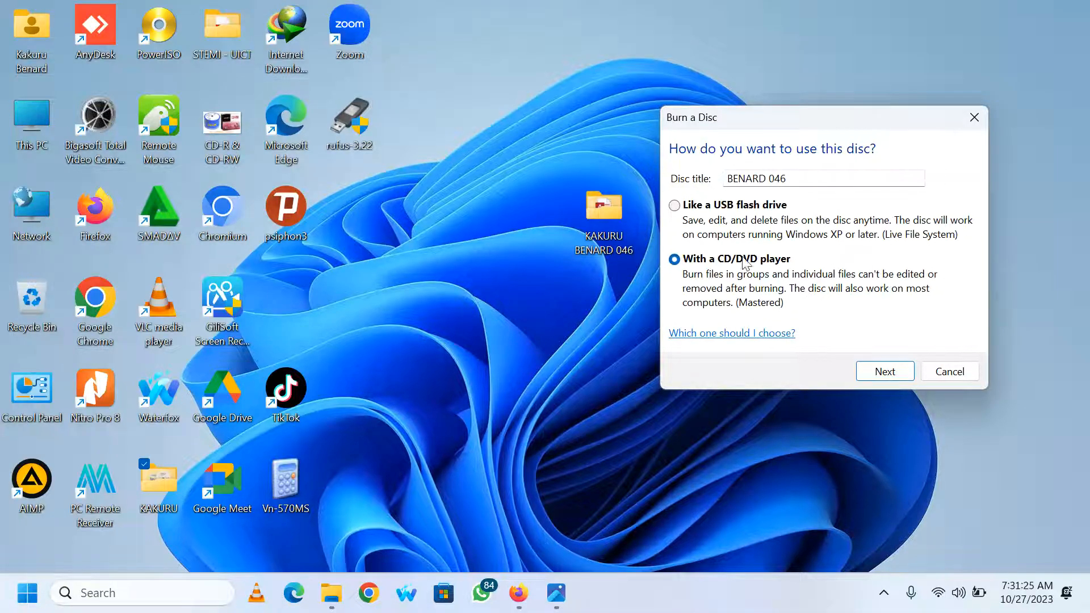
pyautogui.moveTo(713, 283)
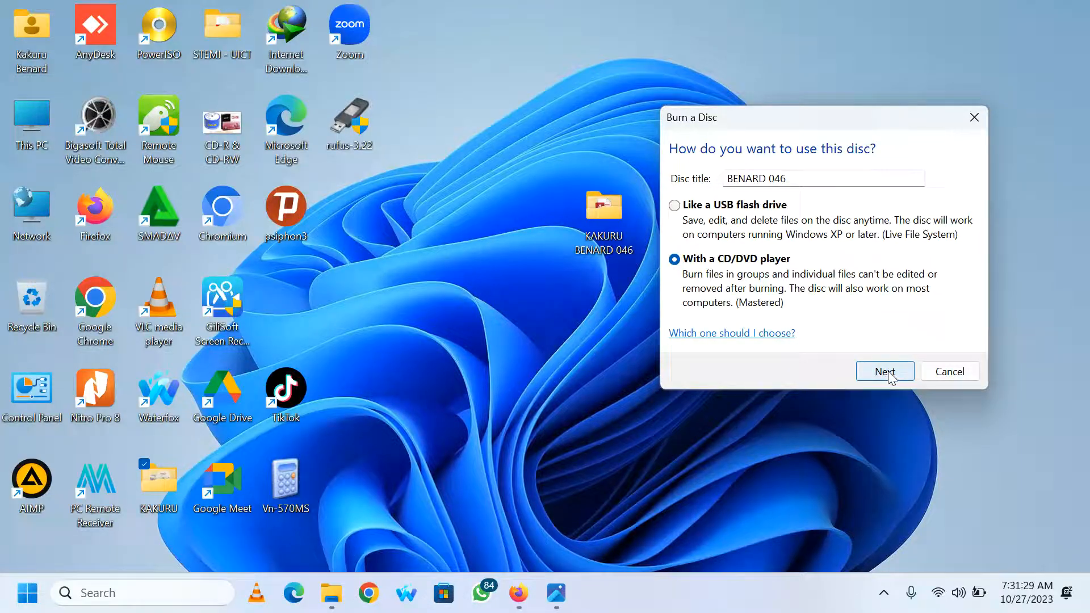
pyautogui.click(883, 370)
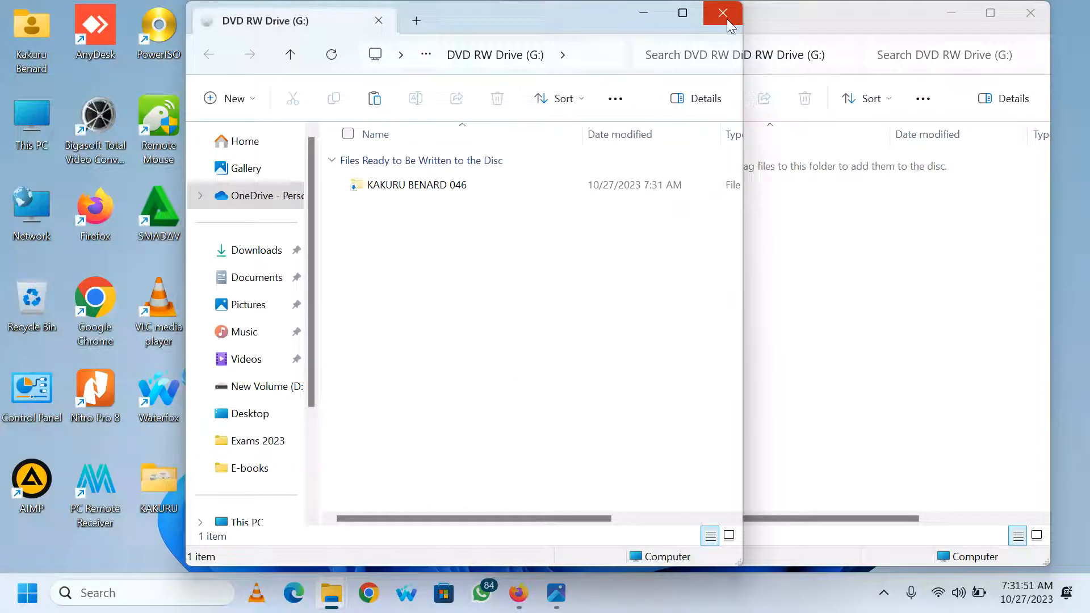
# Close the duplicate DVD RW Drive (G:) window and paste the candidate's folder into the disc staging area
pyautogui.click(722, 13)
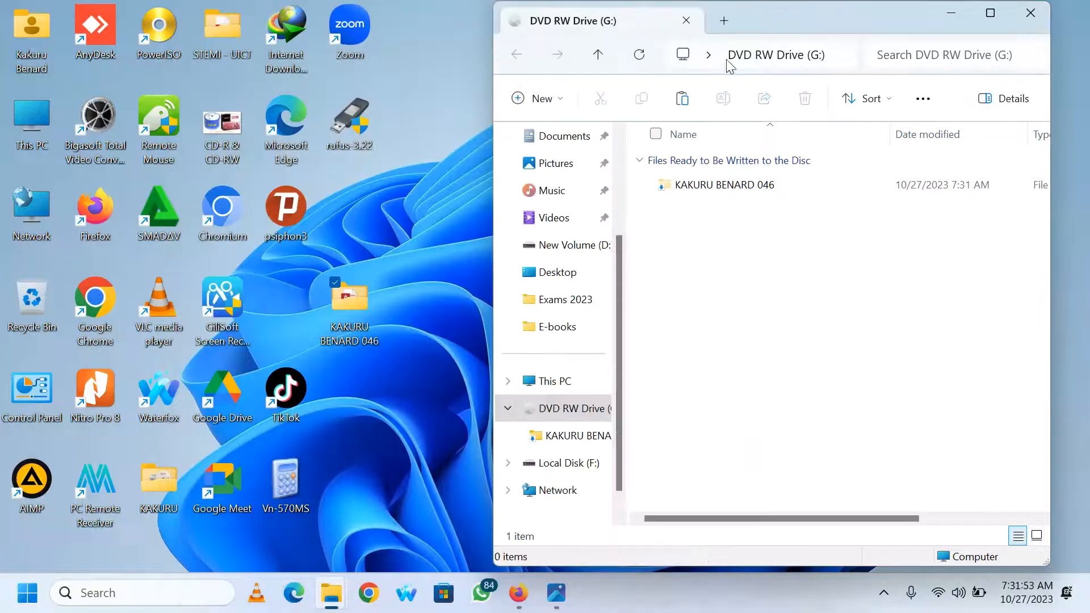
pyautogui.click(726, 185)
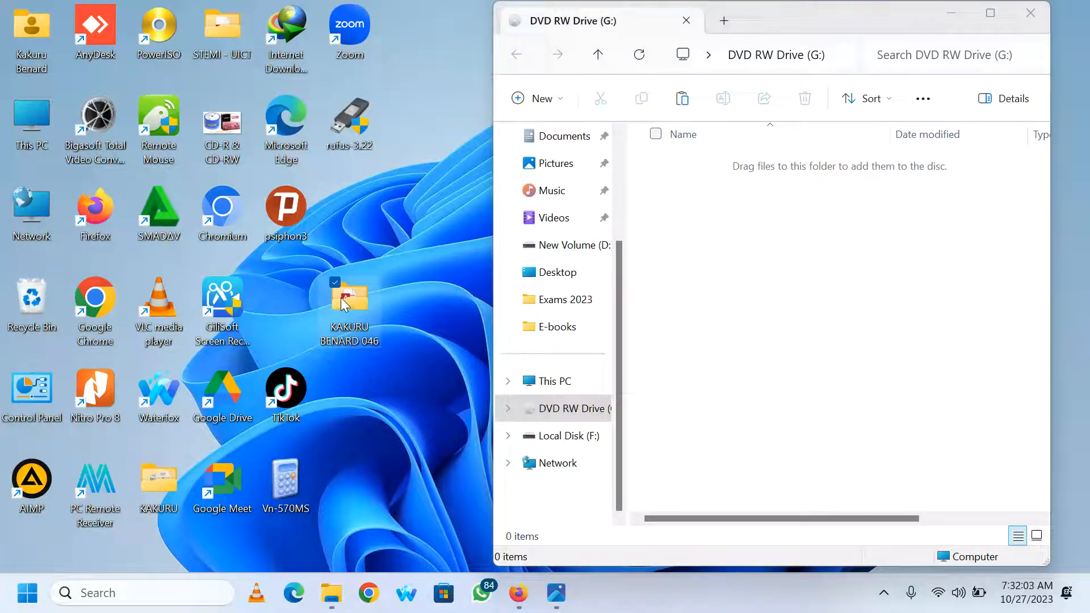
pyautogui.rightClick(350, 292)
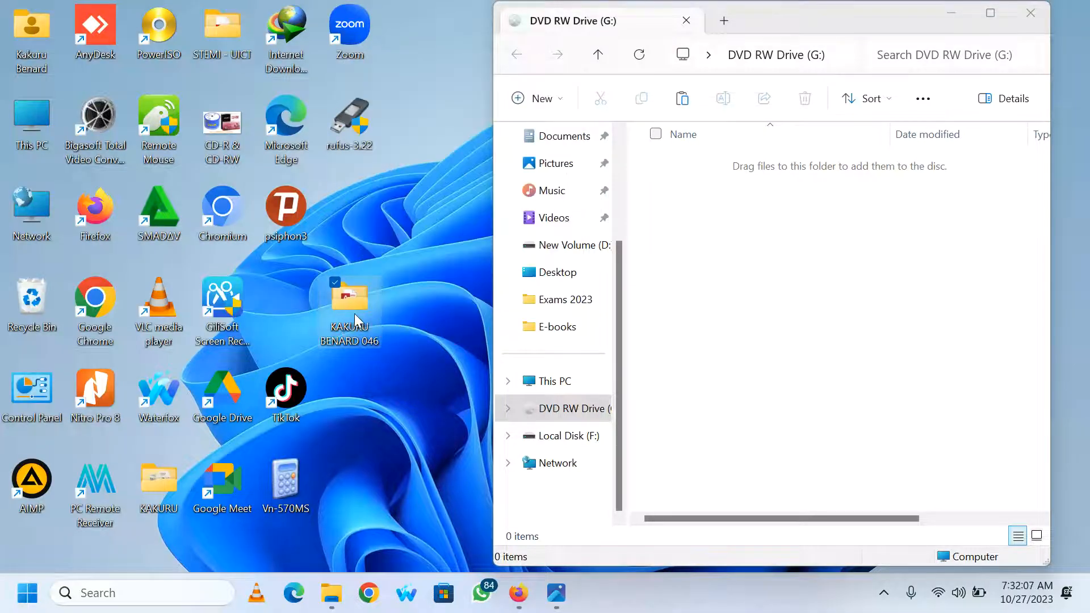
pyautogui.moveTo(407, 304)
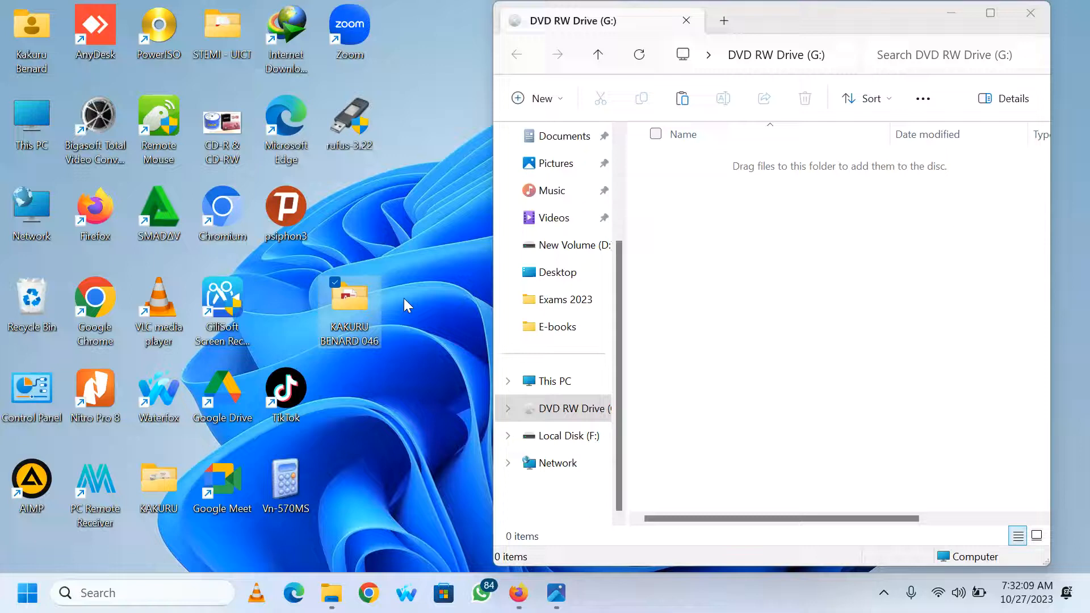
pyautogui.rightClick(348, 292)
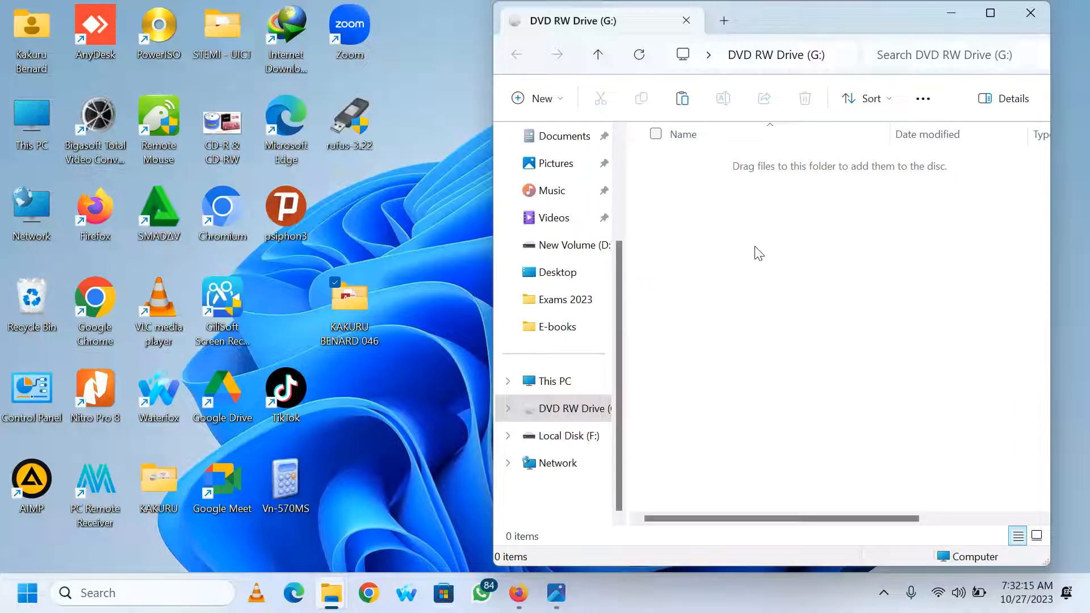
pyautogui.rightClick(757, 252)
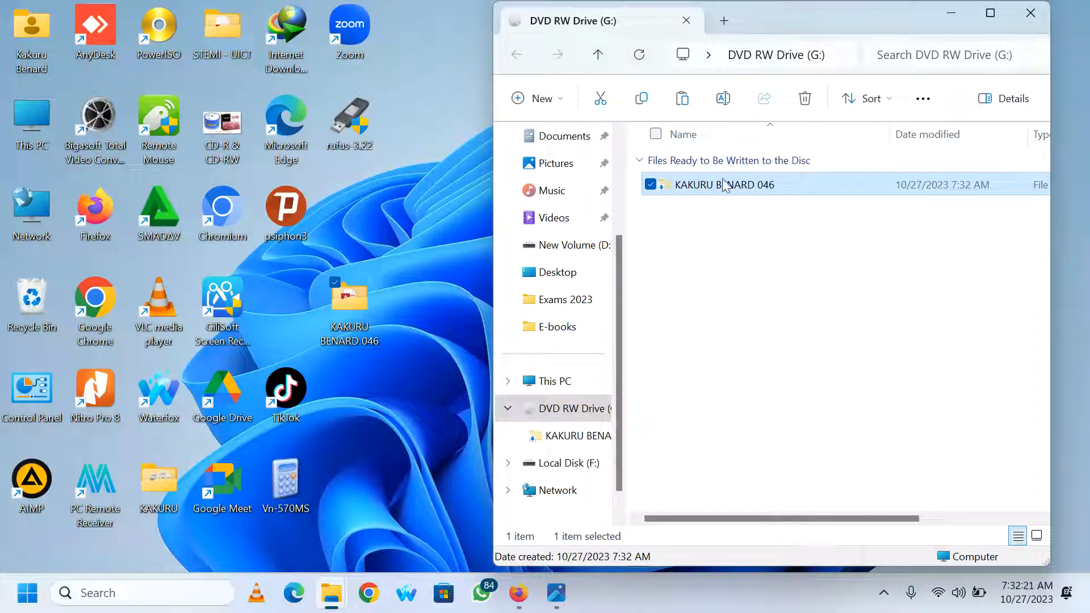
pyautogui.moveTo(737, 187)
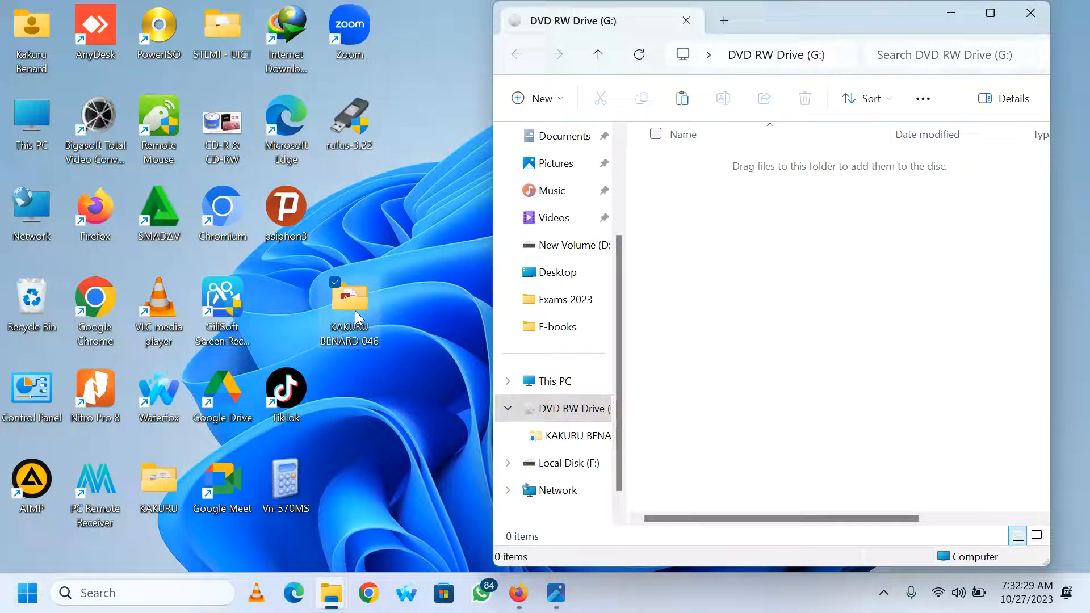
pyautogui.rightClick(348, 292)
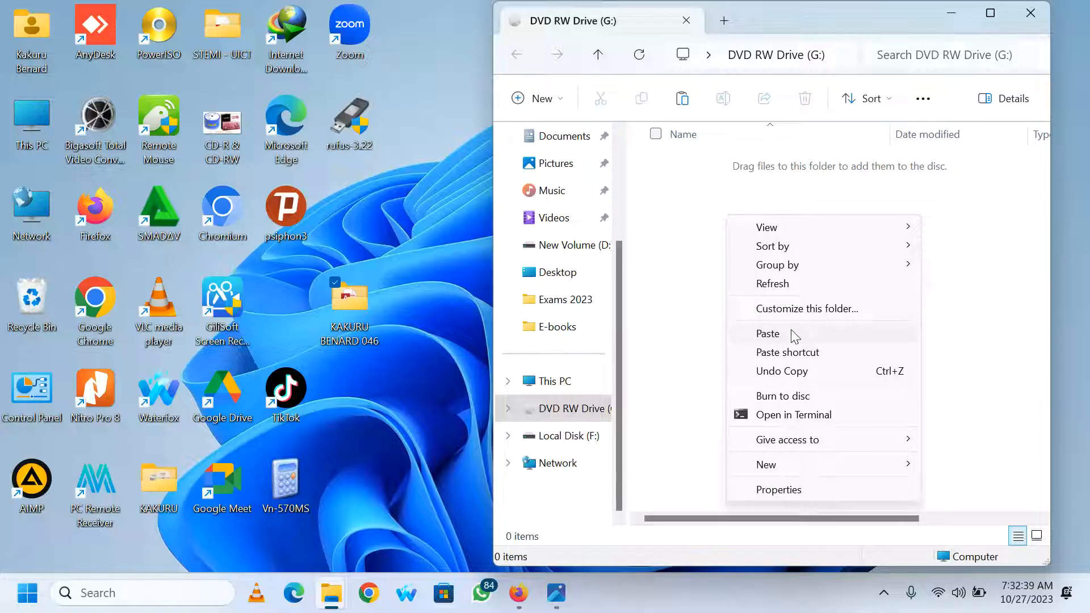
pyautogui.moveTo(786, 355)
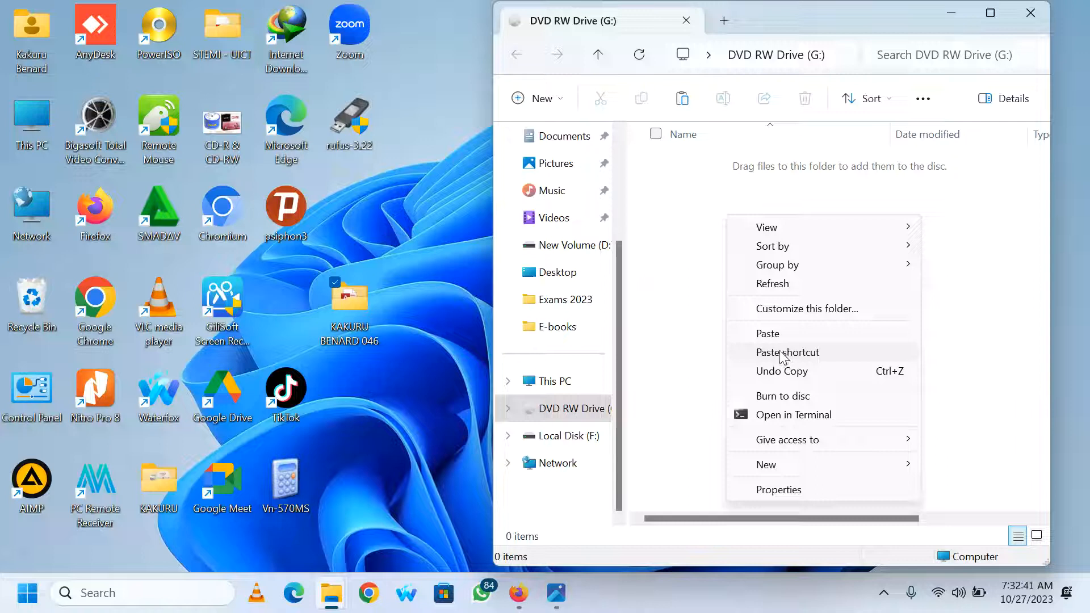
pyautogui.click(788, 352)
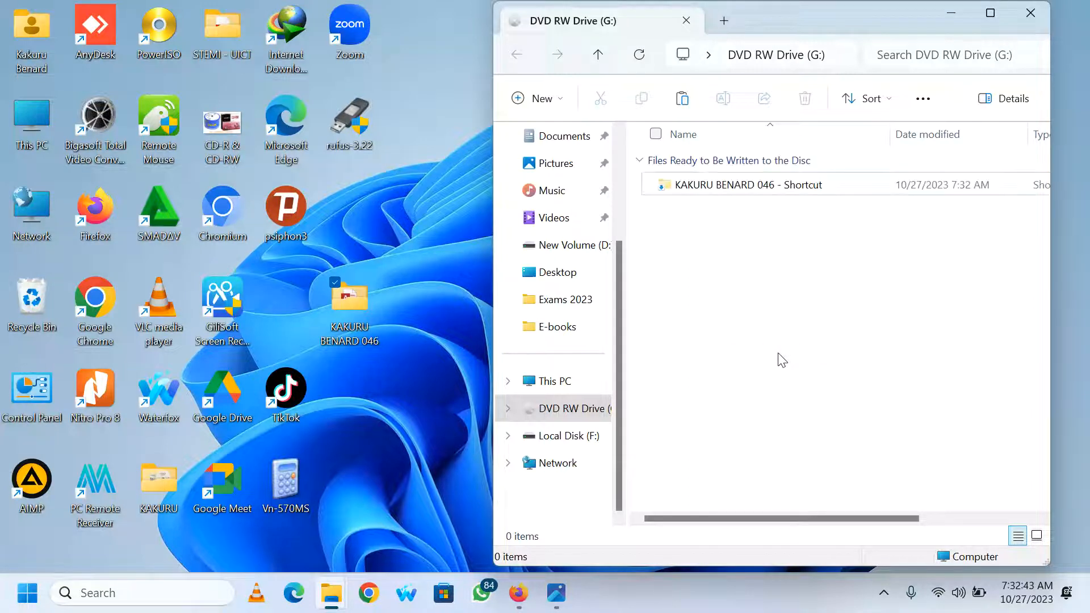
pyautogui.click(747, 184)
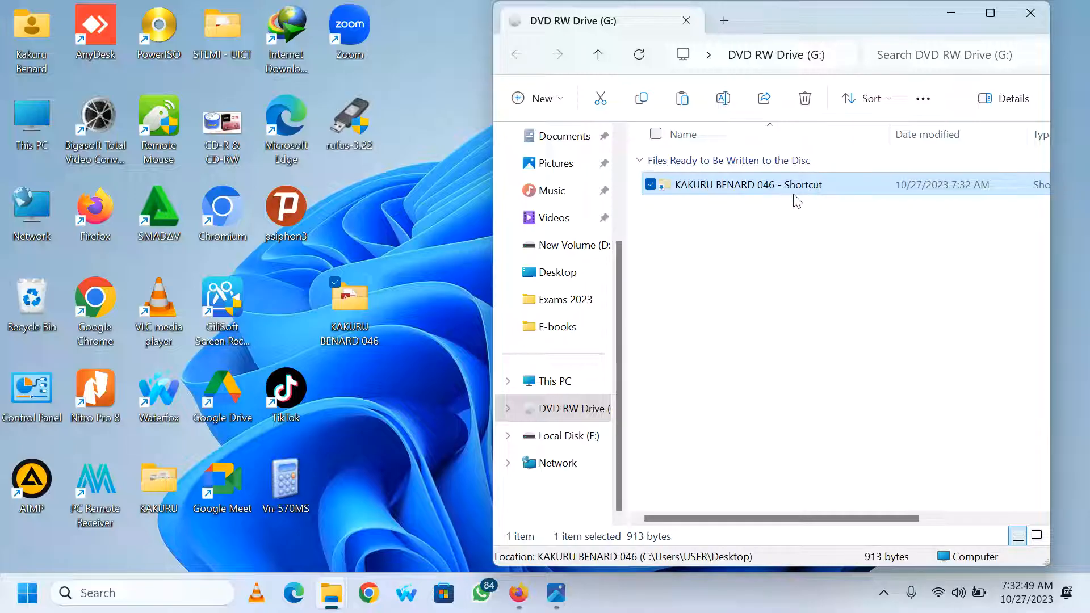
pyautogui.moveTo(804, 196)
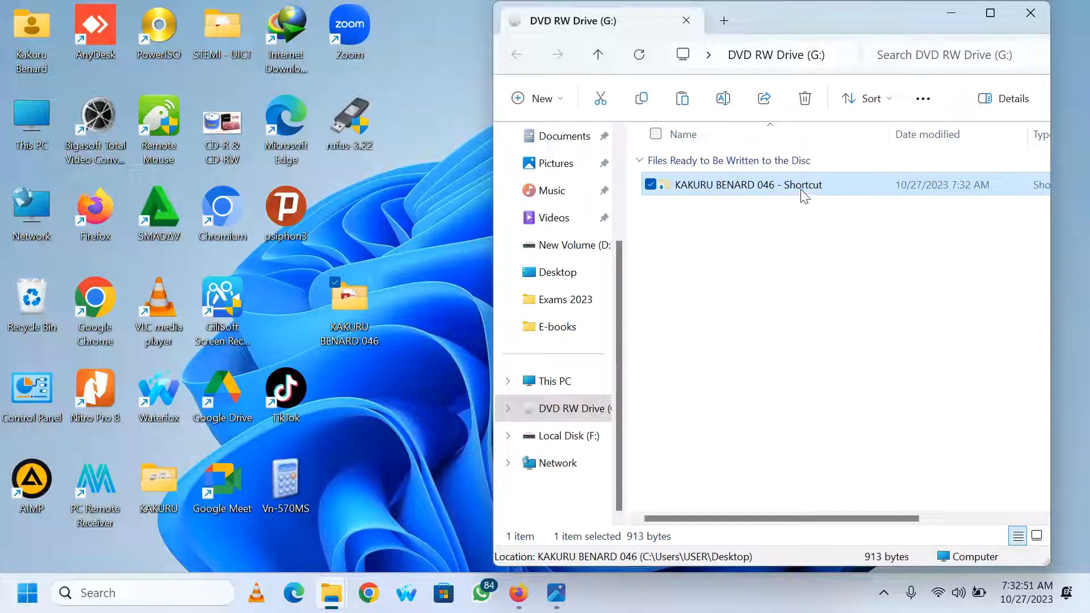
pyautogui.moveTo(799, 191)
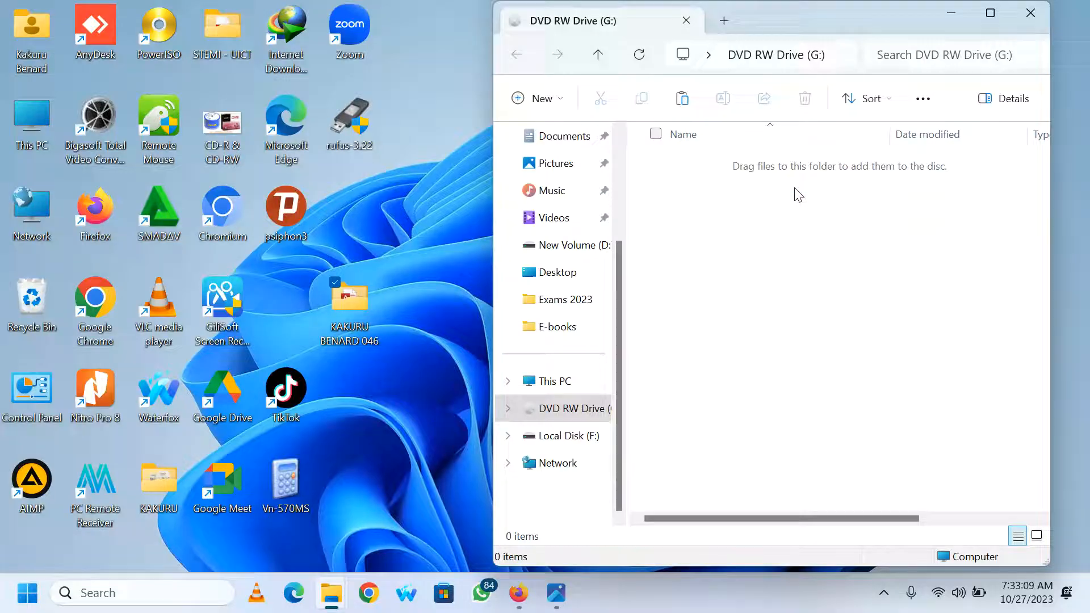
pyautogui.rightClick(797, 195)
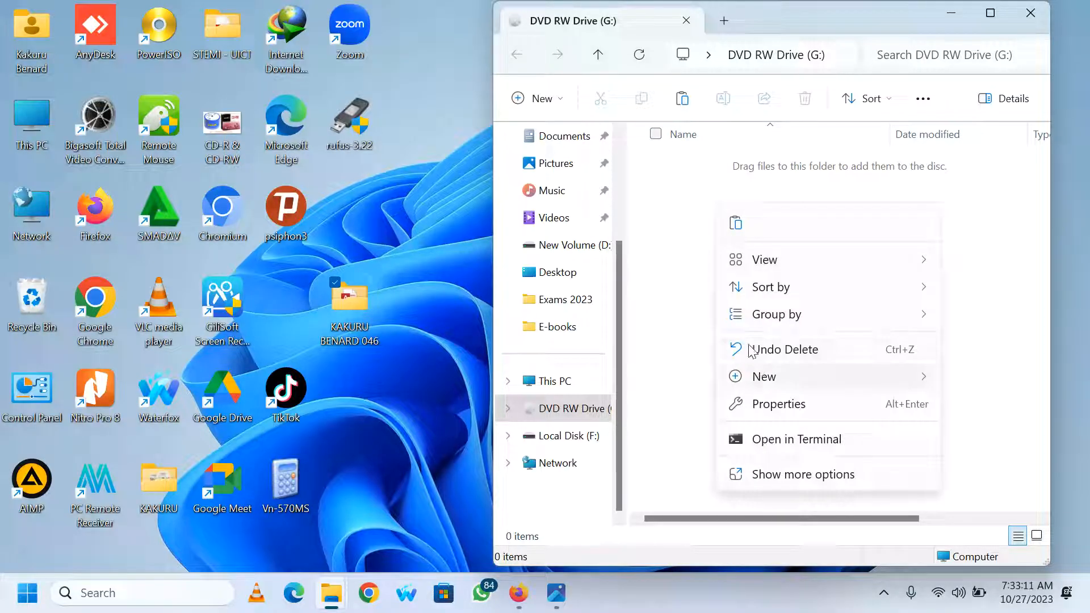
pyautogui.click(737, 230)
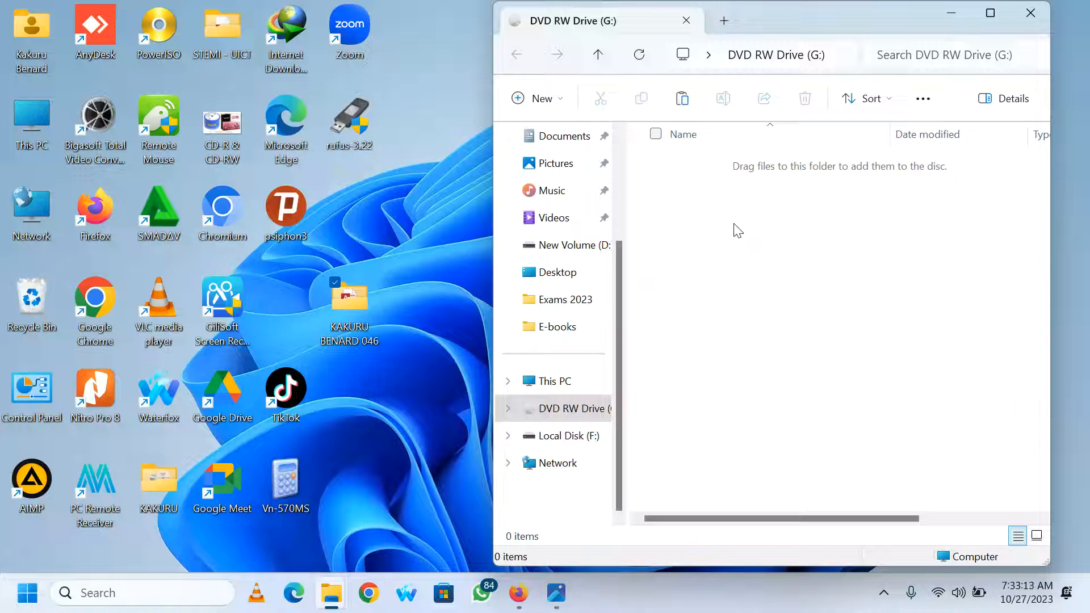
# Delete the candidate's folder from Files Ready to Be Written to the Disc and confirm
pyautogui.rightClick(737, 230)
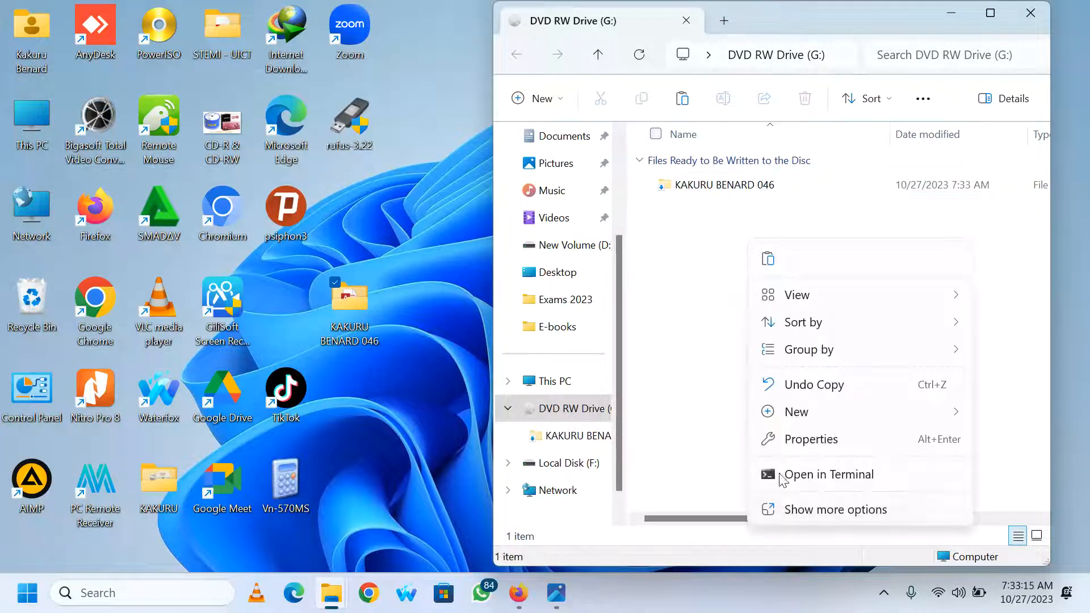
pyautogui.click(838, 509)
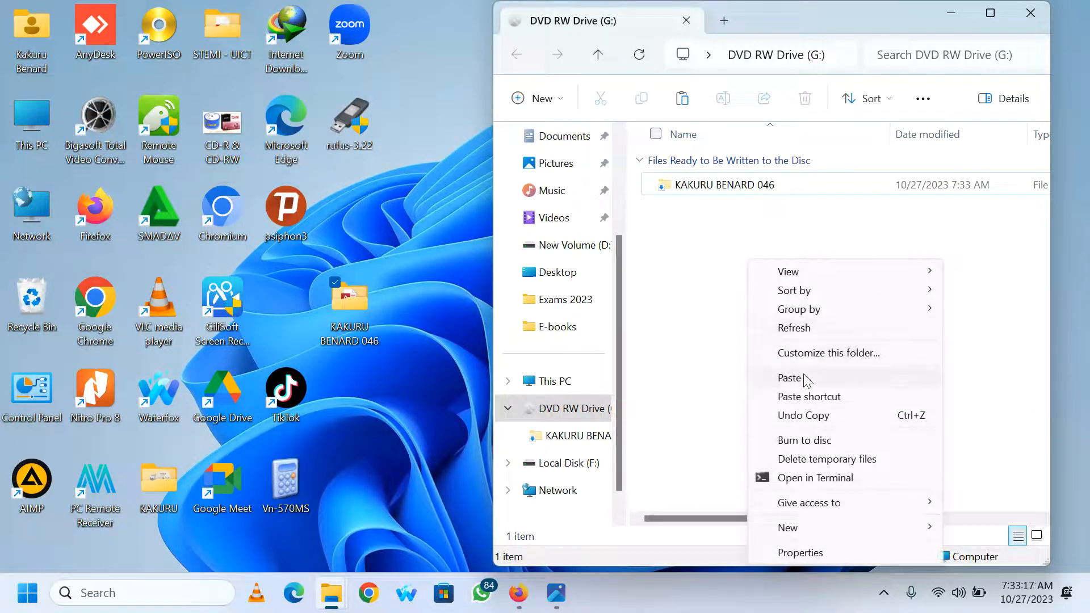
pyautogui.moveTo(701, 261)
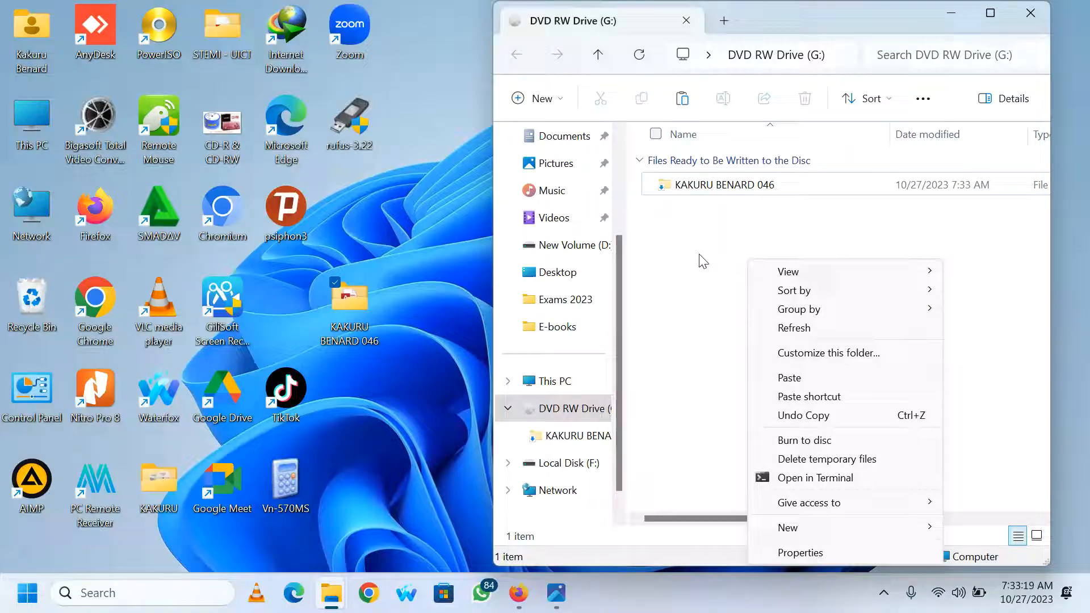
pyautogui.click(369, 382)
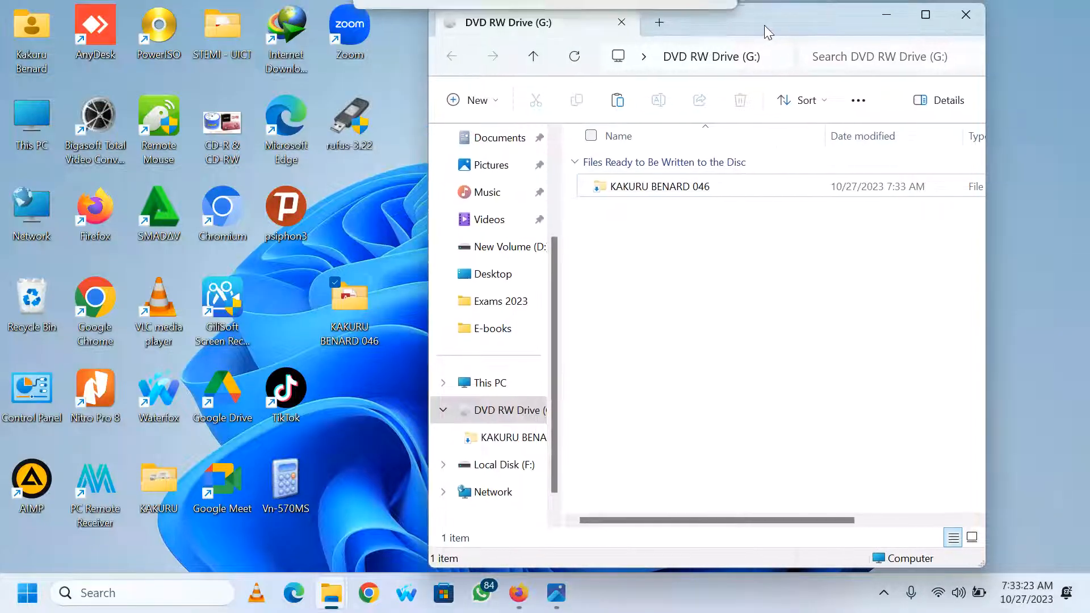
pyautogui.moveTo(661, 249)
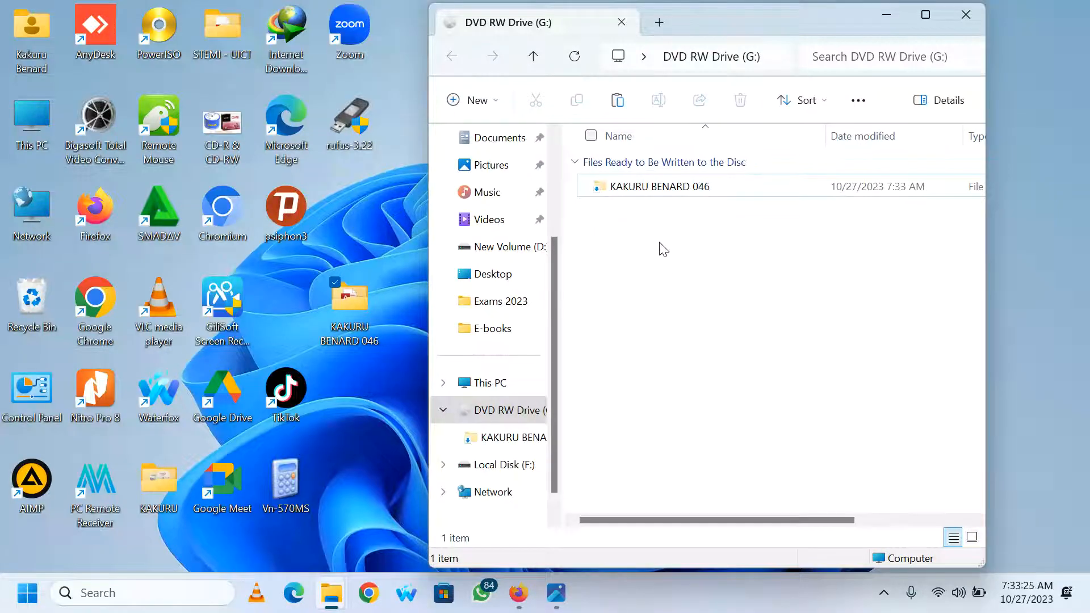
pyautogui.rightClick(662, 249)
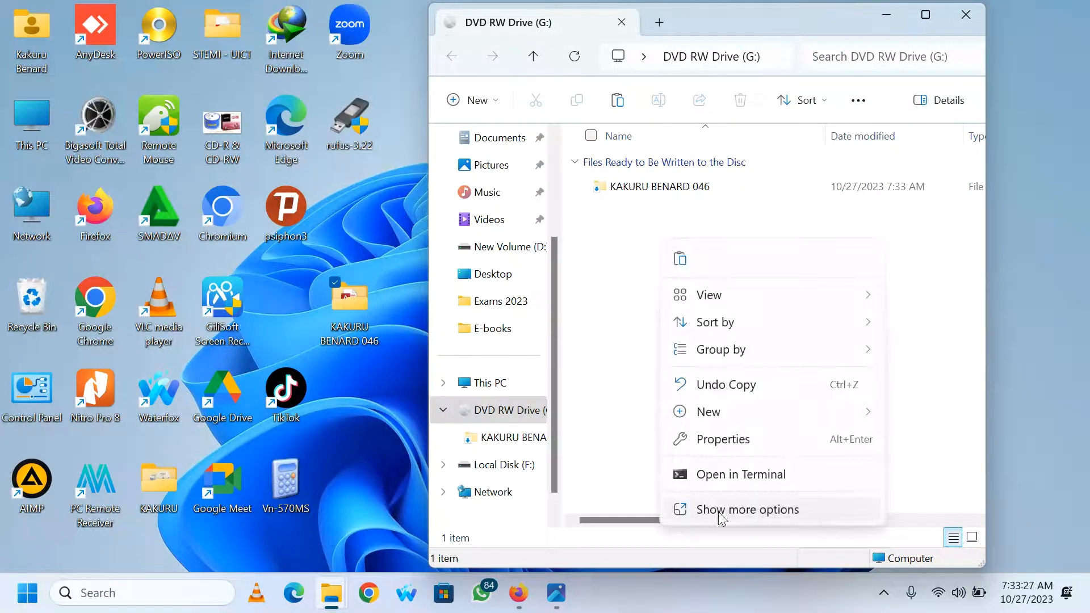
pyautogui.click(748, 510)
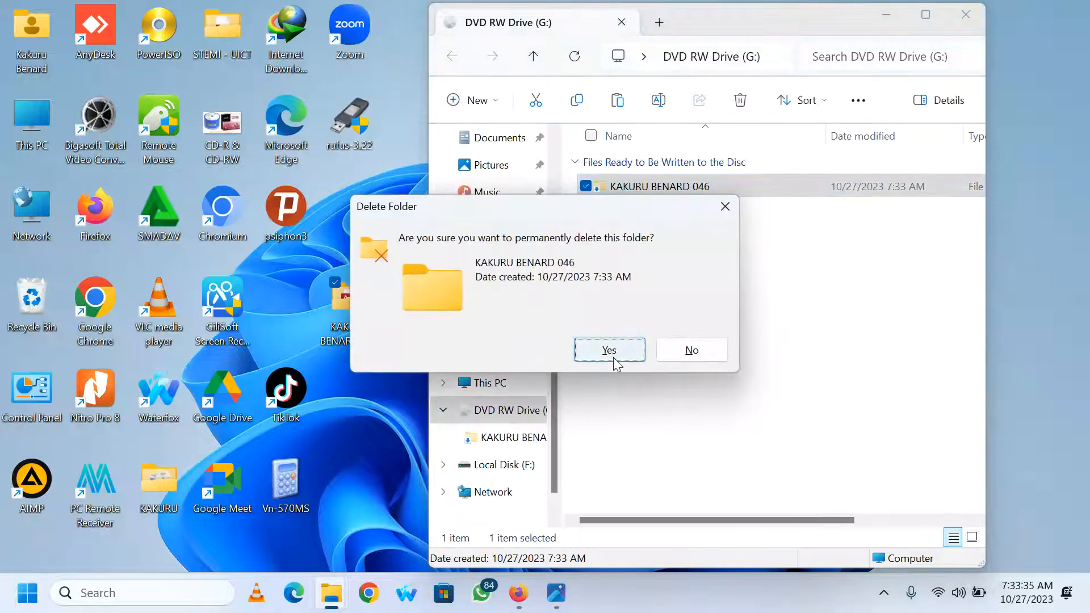
pyautogui.click(608, 349)
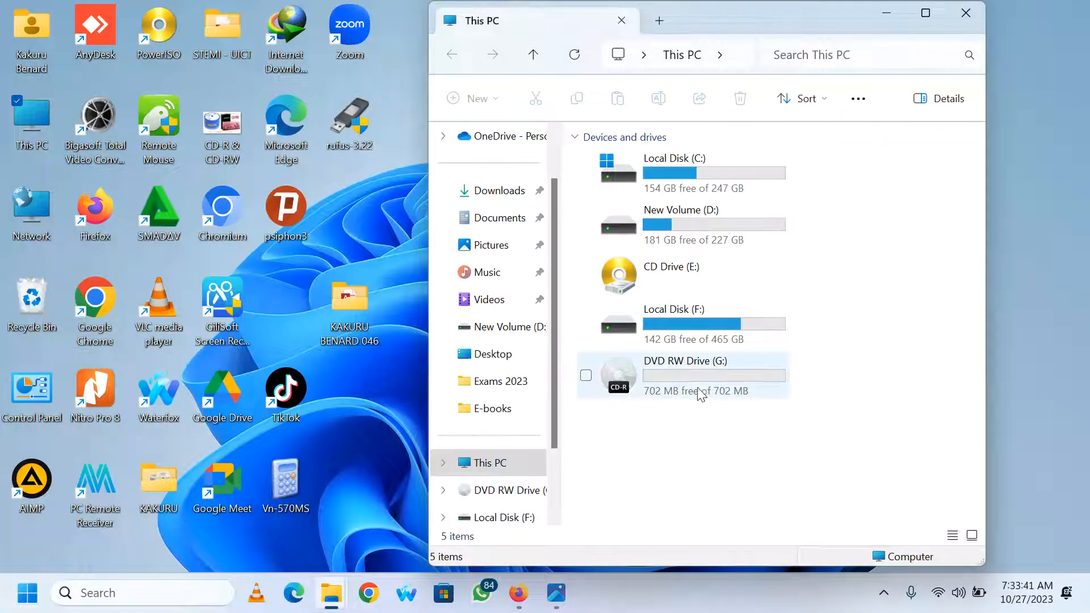
pyautogui.moveTo(698, 393)
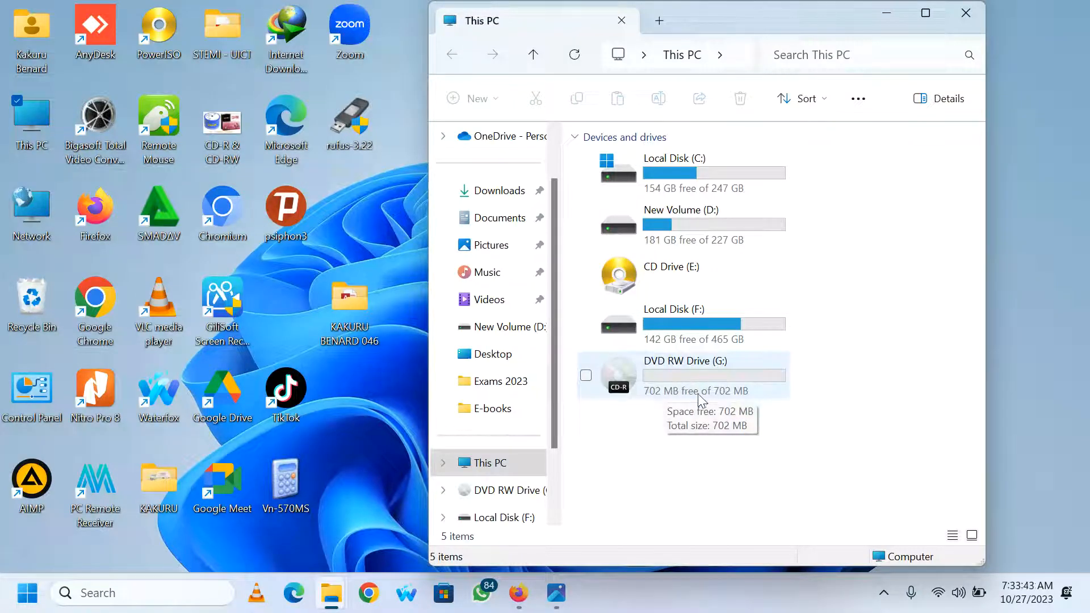
pyautogui.moveTo(629, 393)
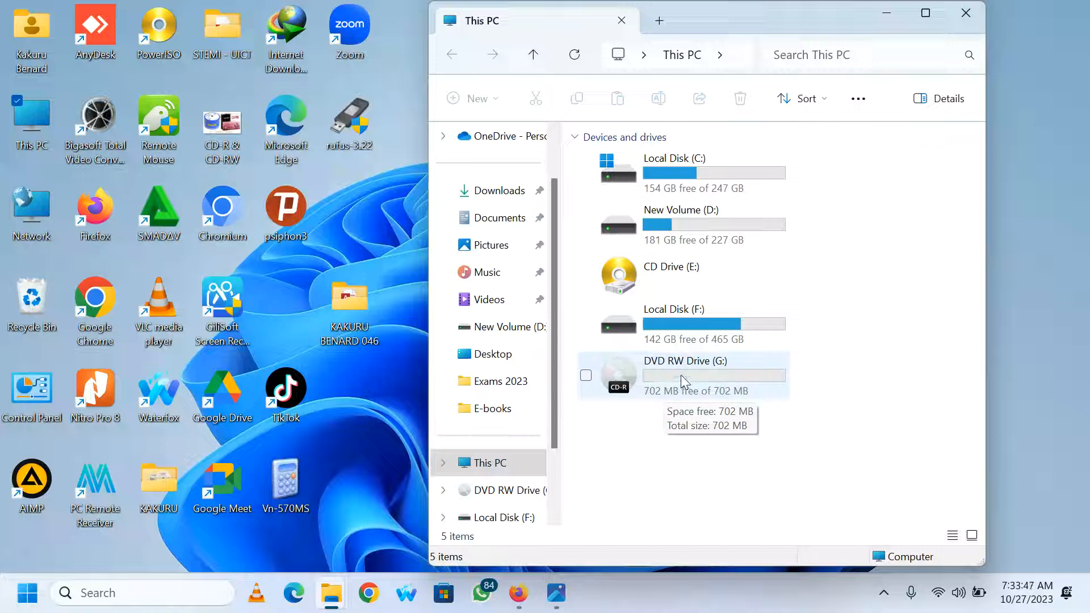
# Reopen DVD RW Drive (G:), paste the 046 folder back and choose Burn to disc
pyautogui.doubleClick(685, 376)
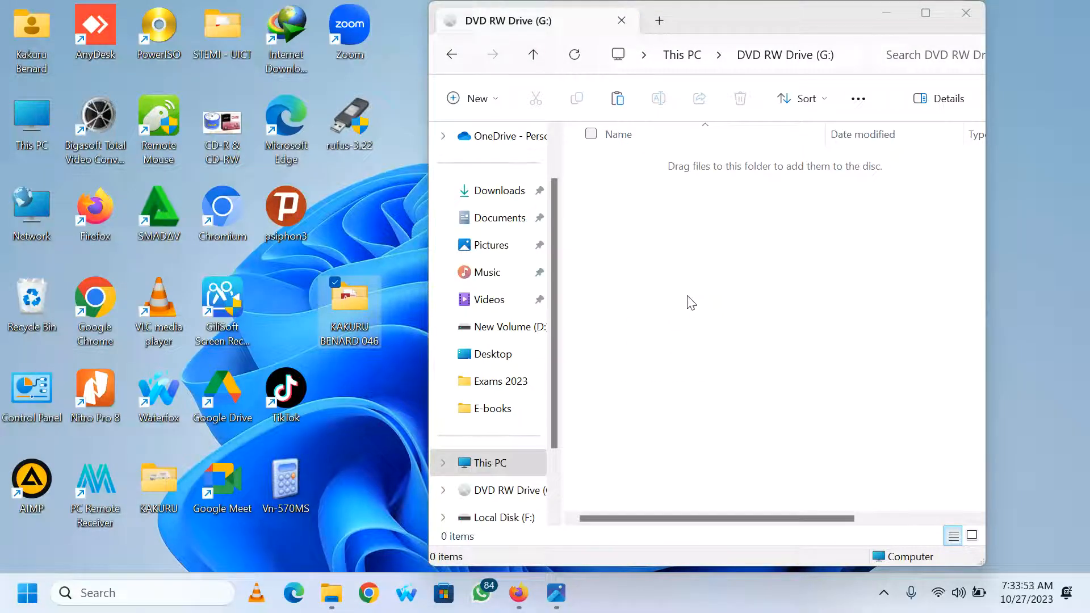
pyautogui.rightClick(349, 299)
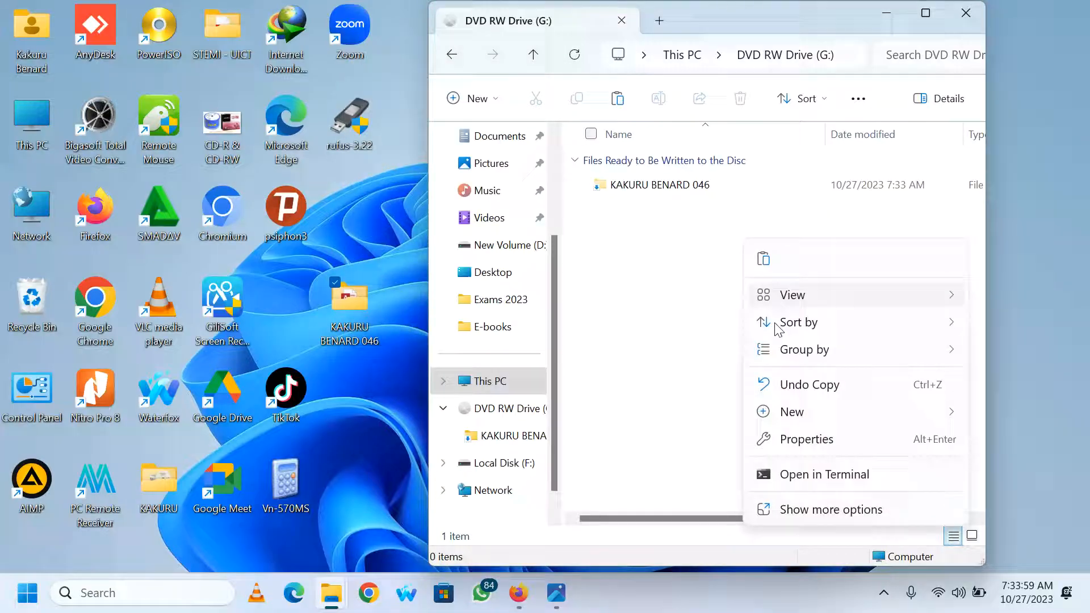
pyautogui.click(676, 266)
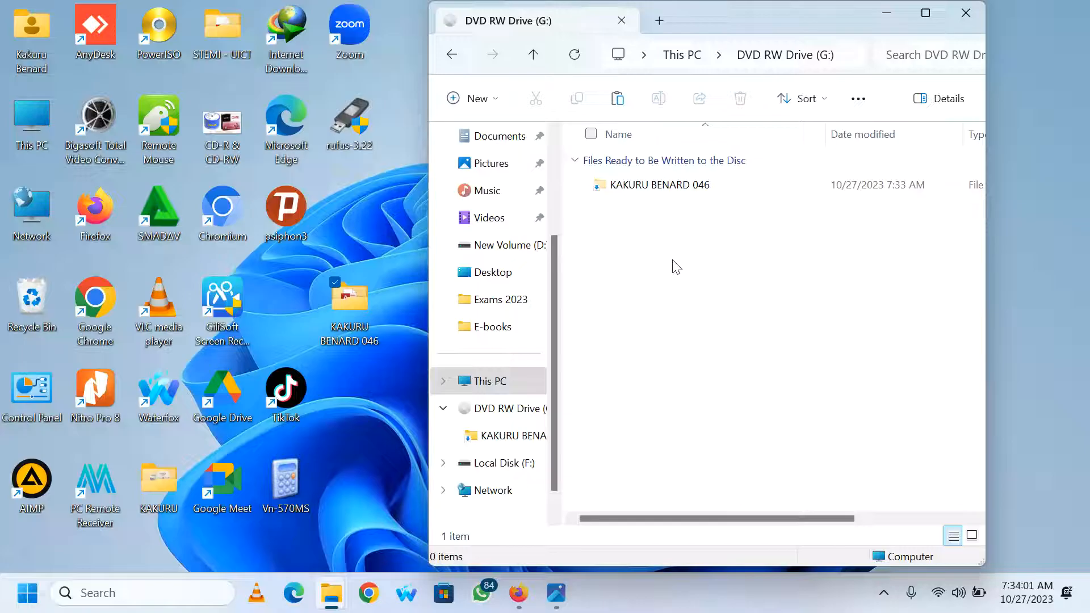
pyautogui.moveTo(666, 258)
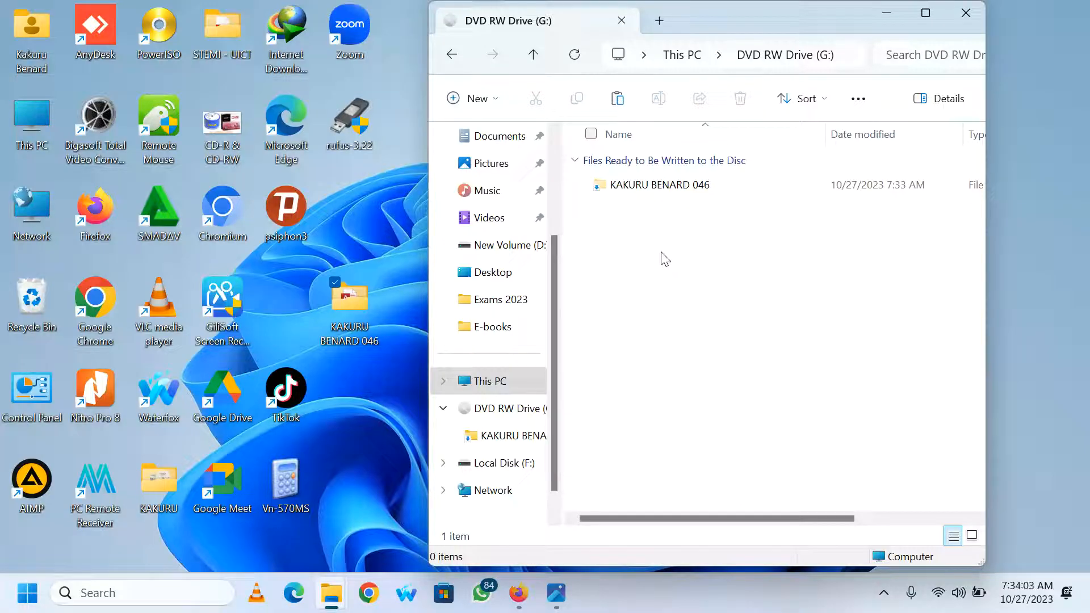
pyautogui.rightClick(665, 259)
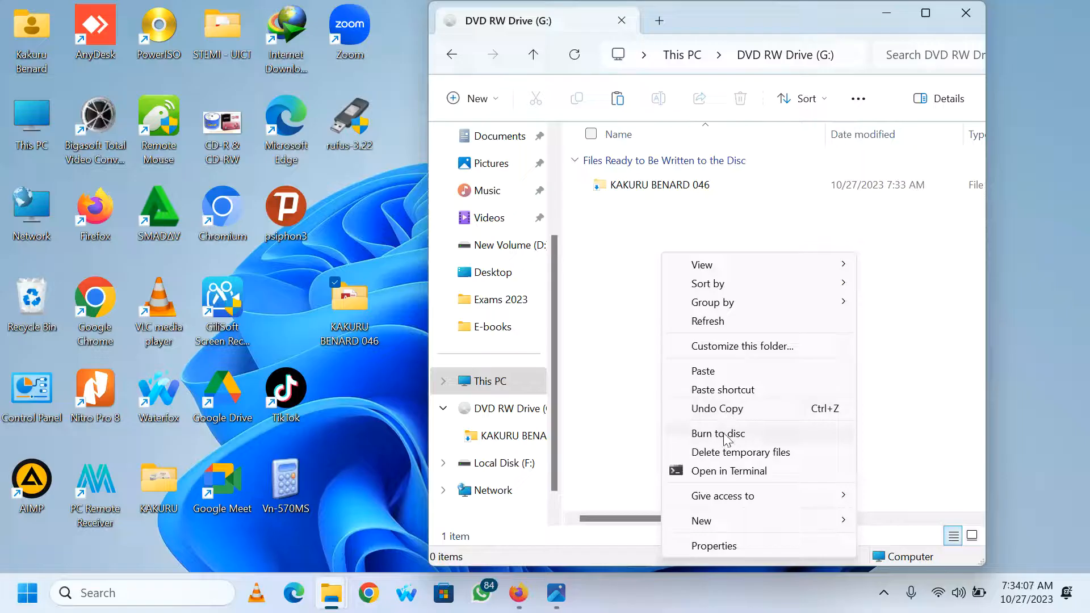
pyautogui.click(718, 433)
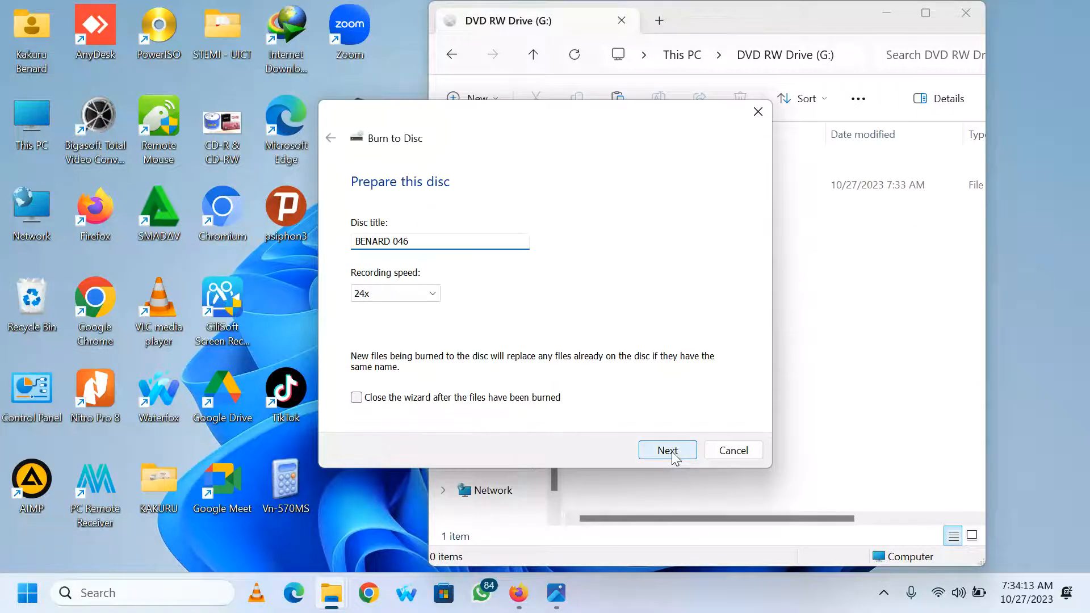
# Run the Burn to Disc wizard to success, leave 'burn to another disc' unchecked and finish
pyautogui.click(667, 450)
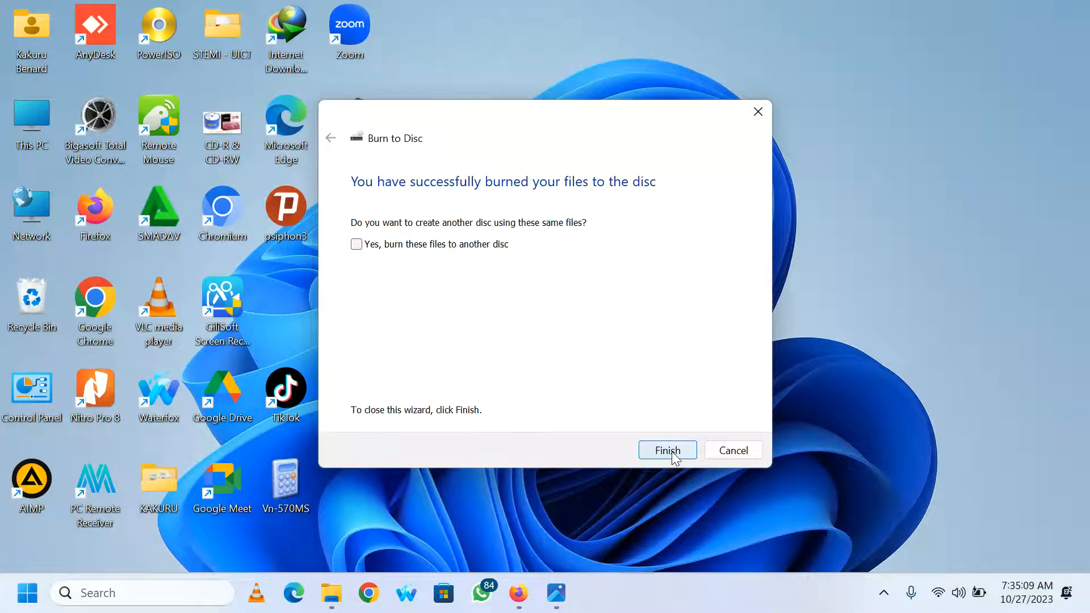
pyautogui.moveTo(403, 197)
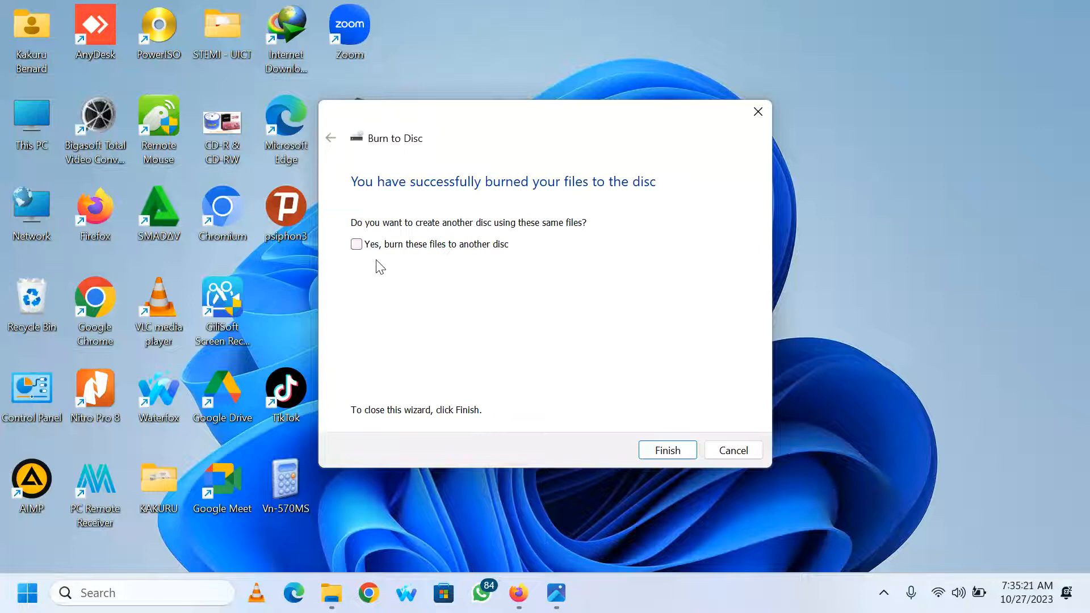
pyautogui.click(357, 244)
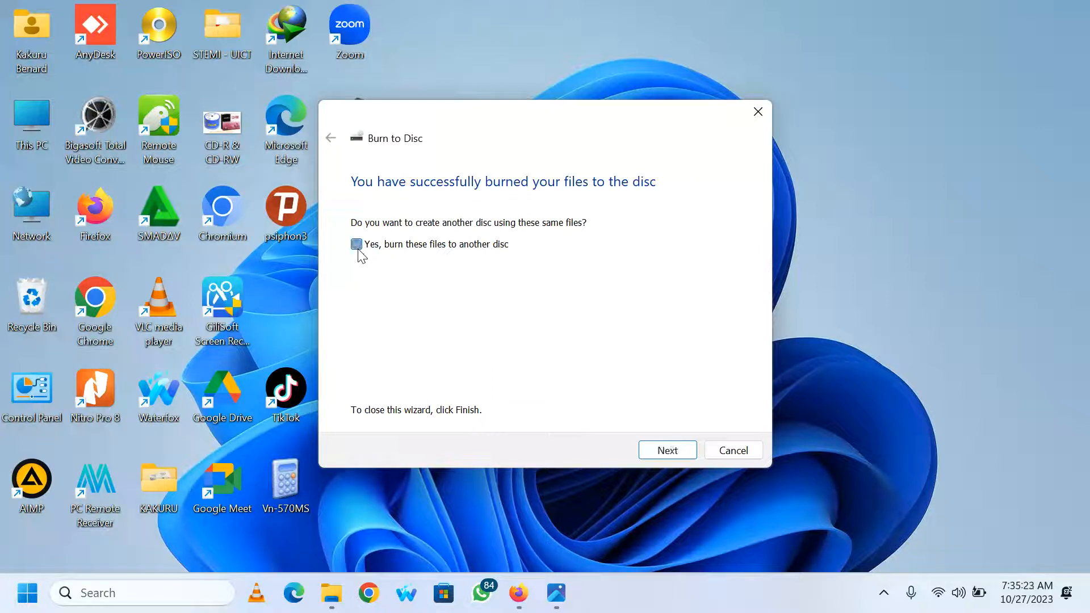
pyautogui.click(355, 244)
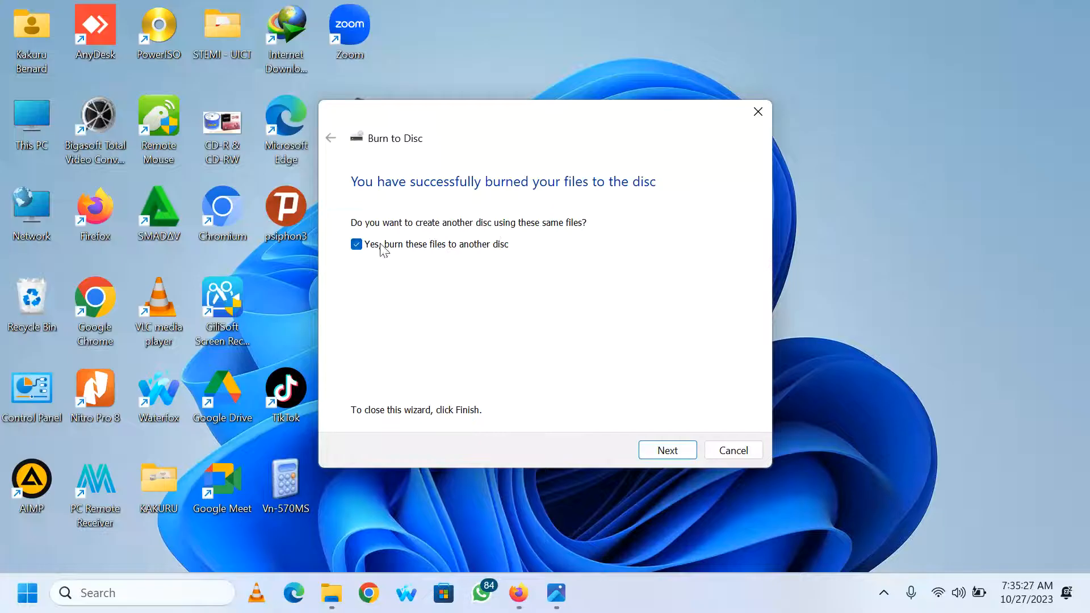
pyautogui.click(356, 244)
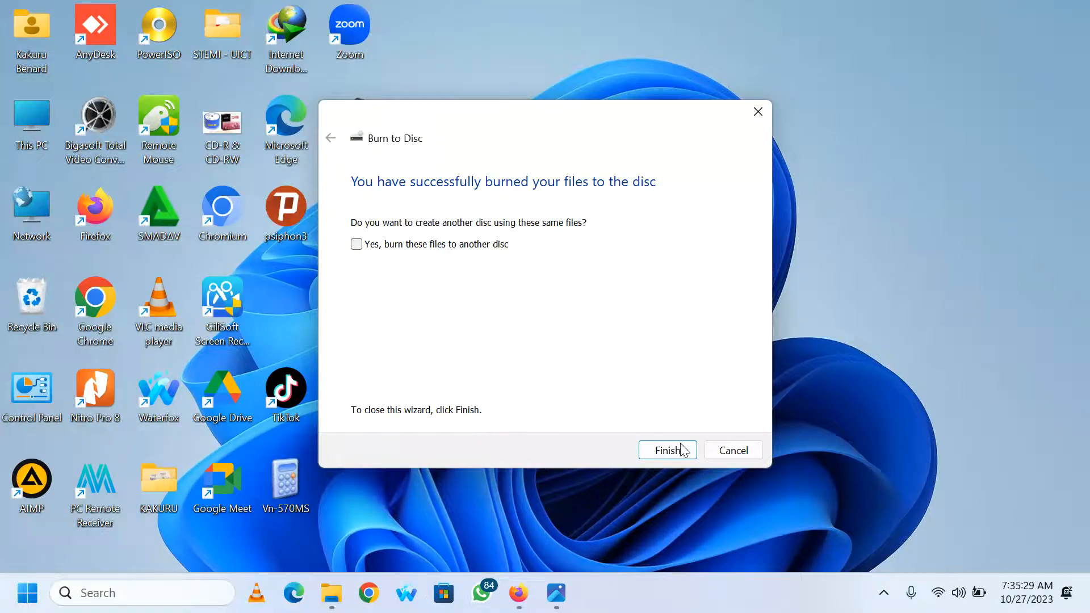
pyautogui.click(666, 449)
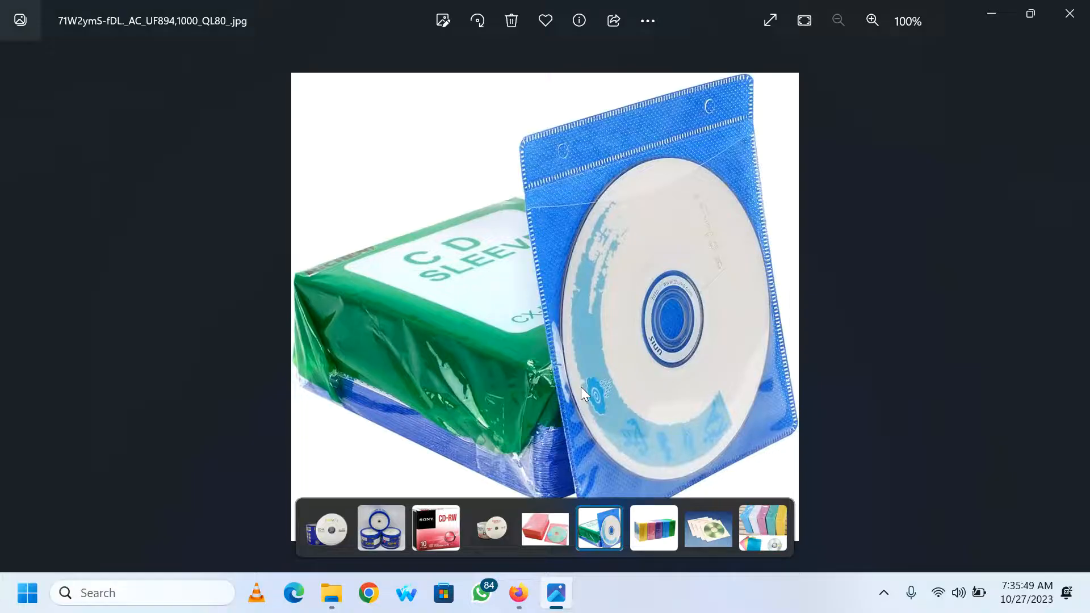
pyautogui.moveTo(900, 167)
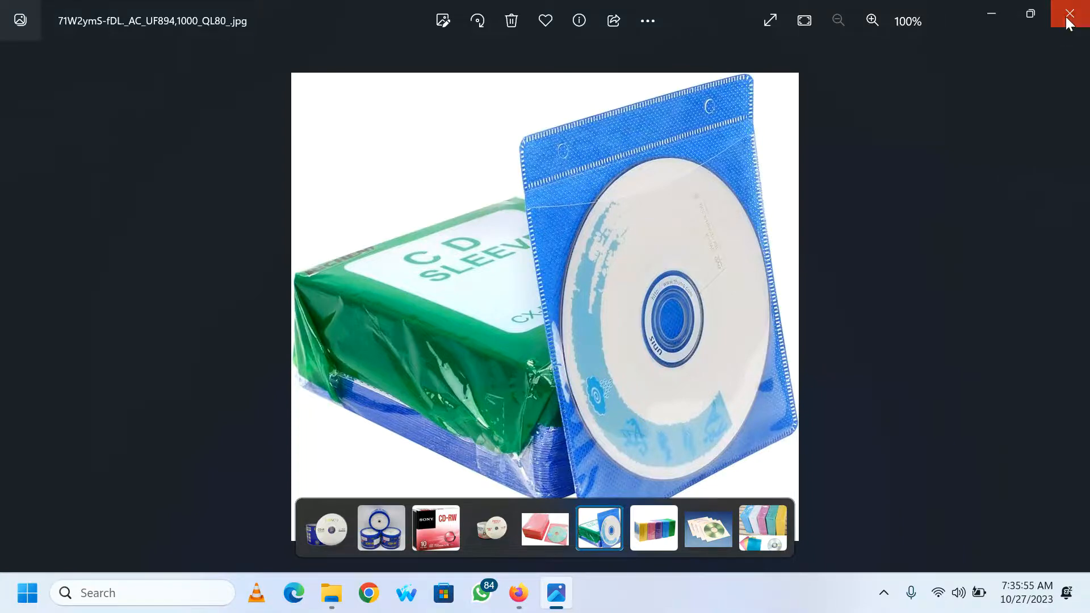
# Close the Photos window showing the CD sleeves picture, leaving the desktop visible
pyautogui.click(1070, 13)
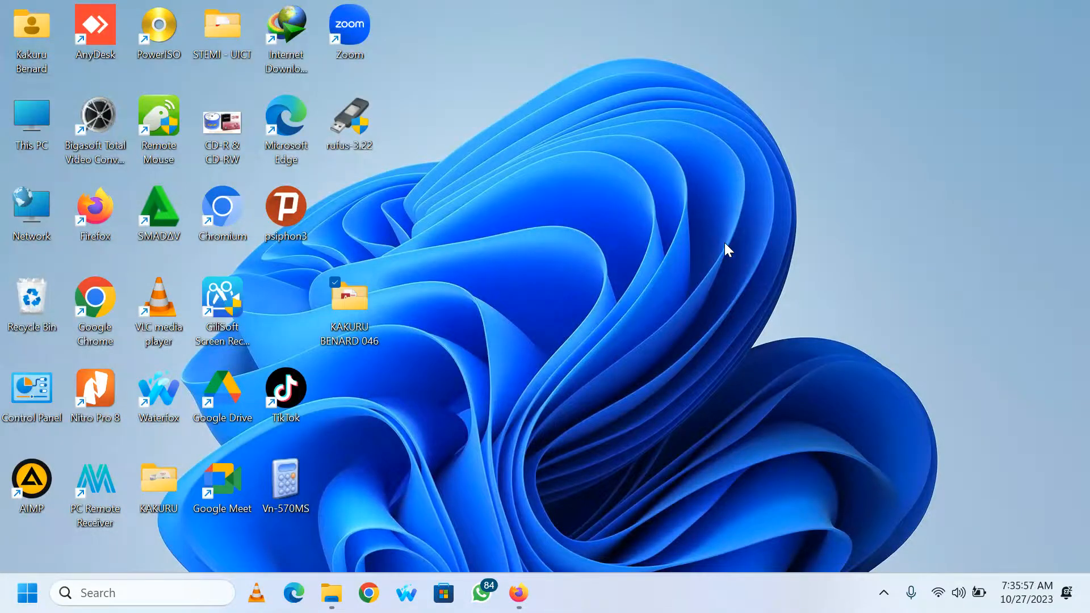